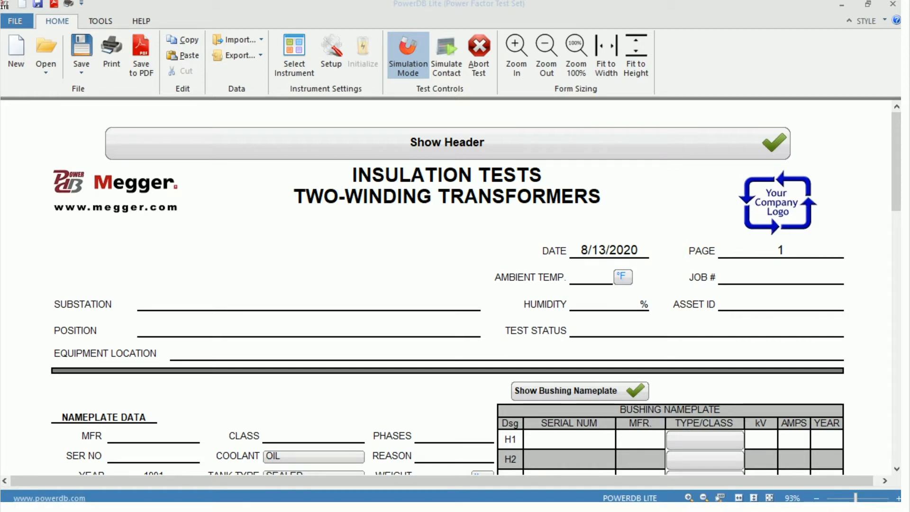
mouse_move(324, 270)
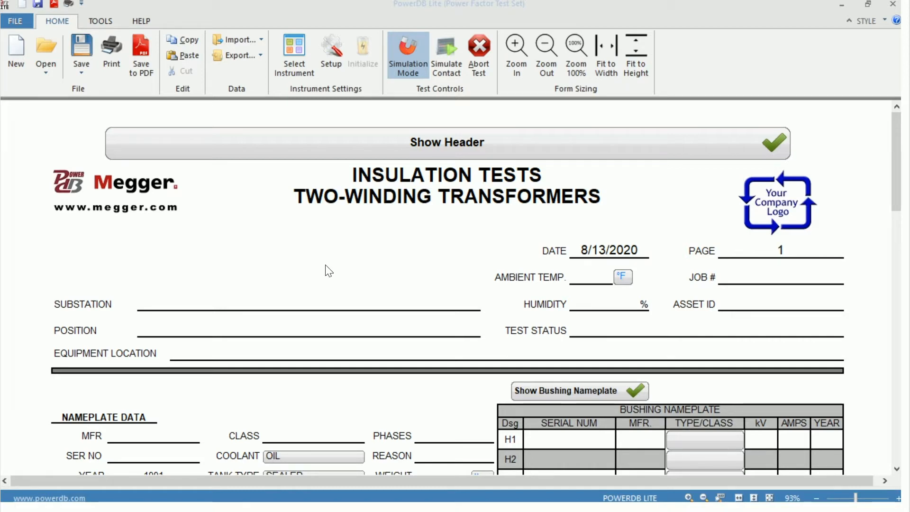
- Scroll the transformer form down to the Exciting Current Tests table
scroll("down", 3)
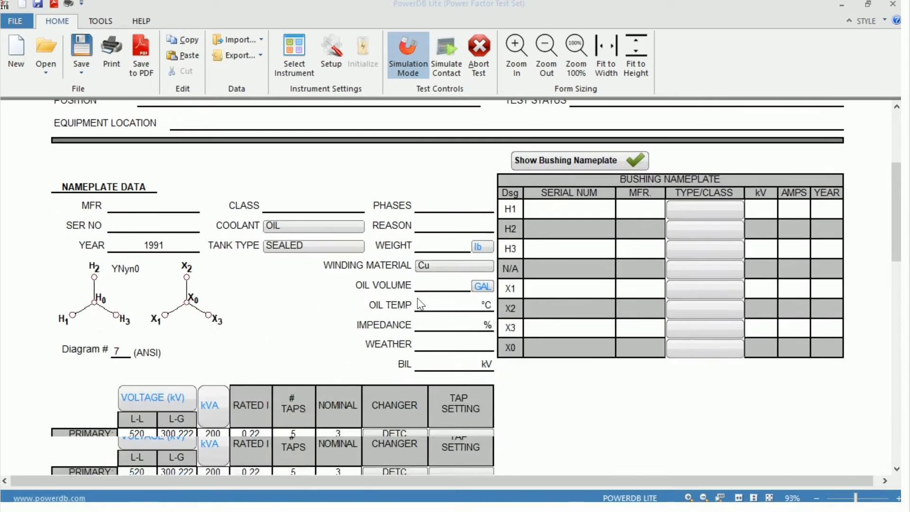
scroll("down", 3)
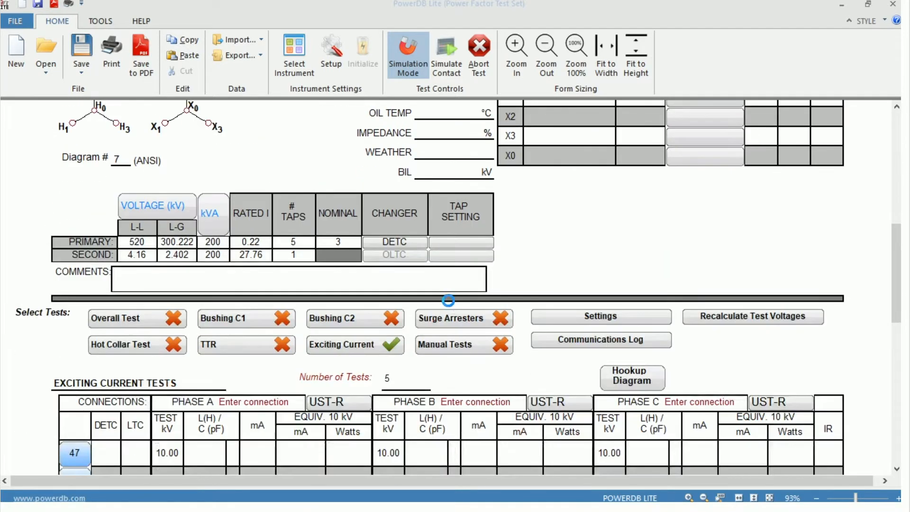
scroll("down", 3)
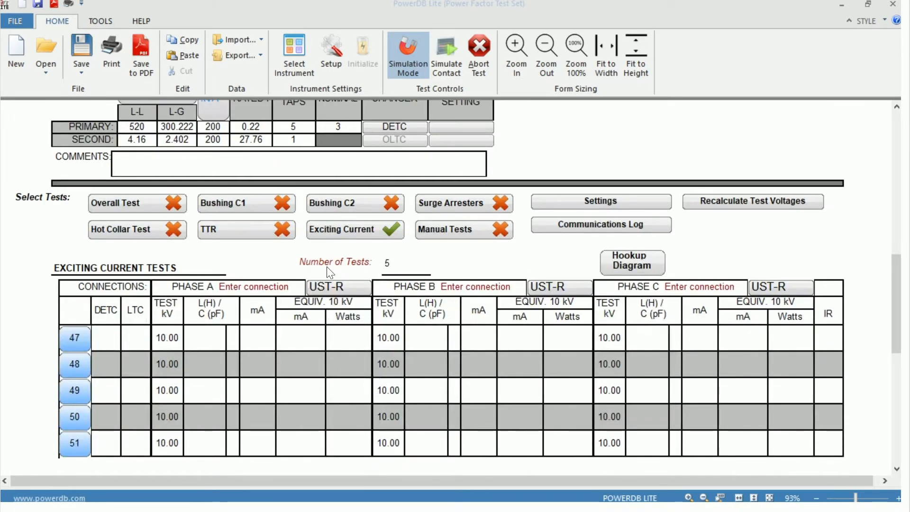
mouse_move(335, 247)
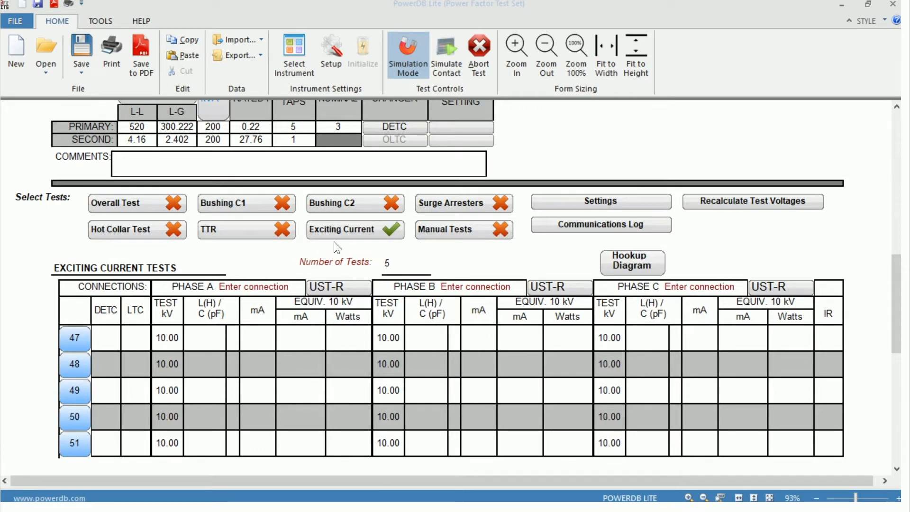
mouse_move(325, 243)
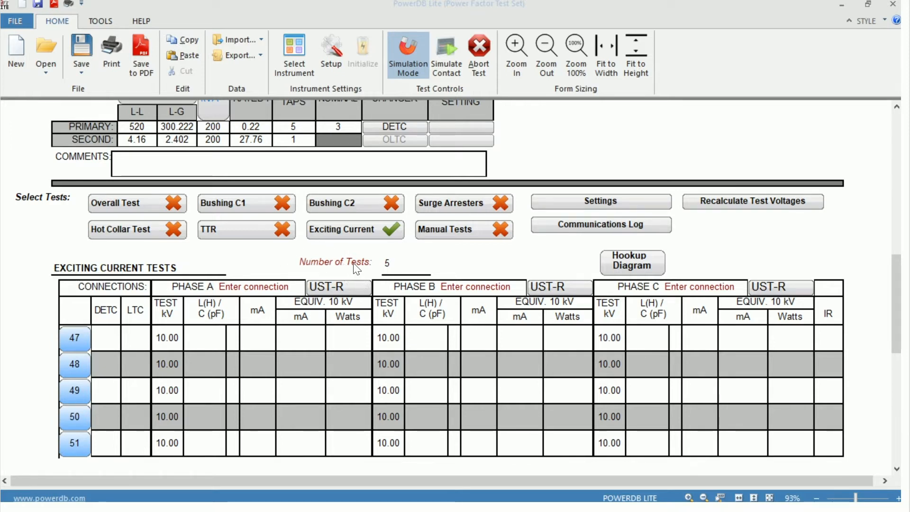
mouse_move(394, 265)
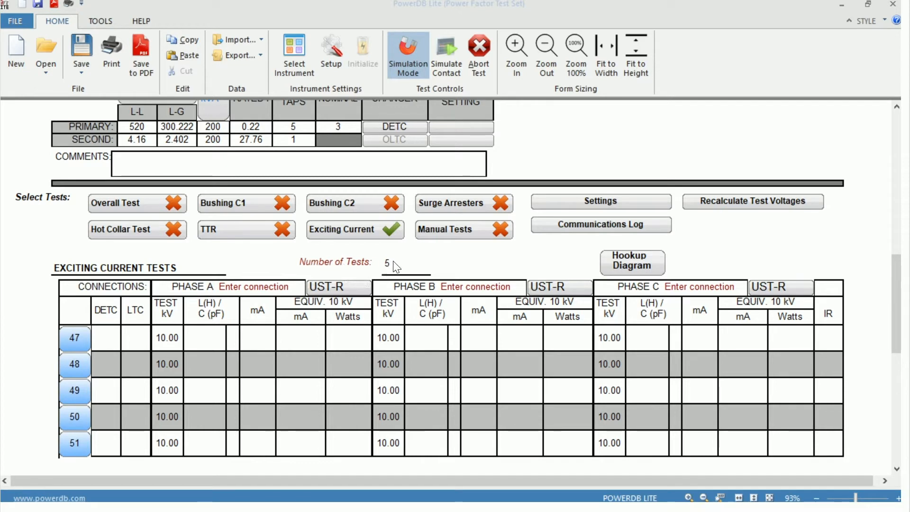
- Set the Number of Tests for exciting current to 10
left_click(405, 264)
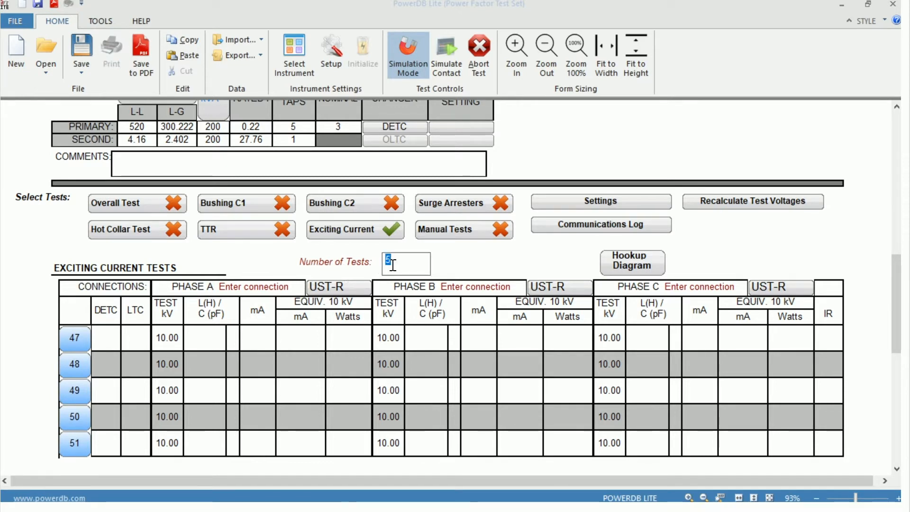
type("10")
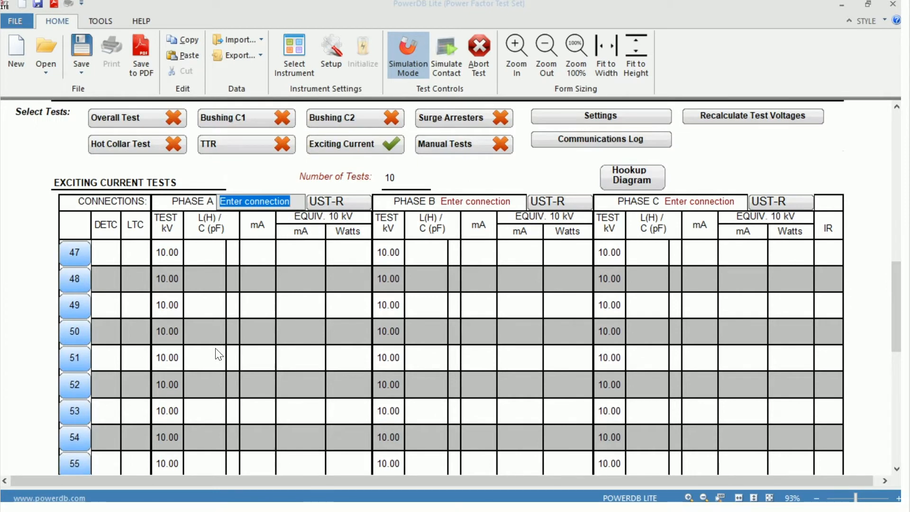
mouse_move(74, 229)
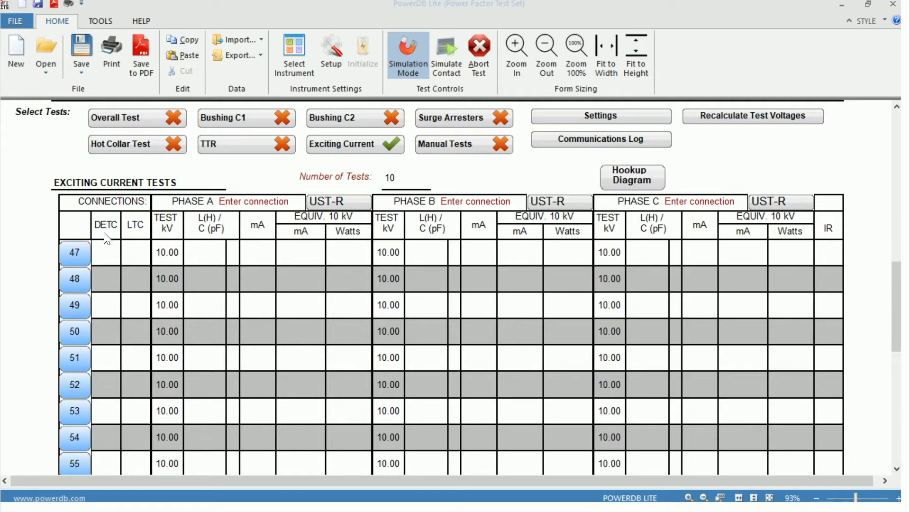
mouse_move(128, 238)
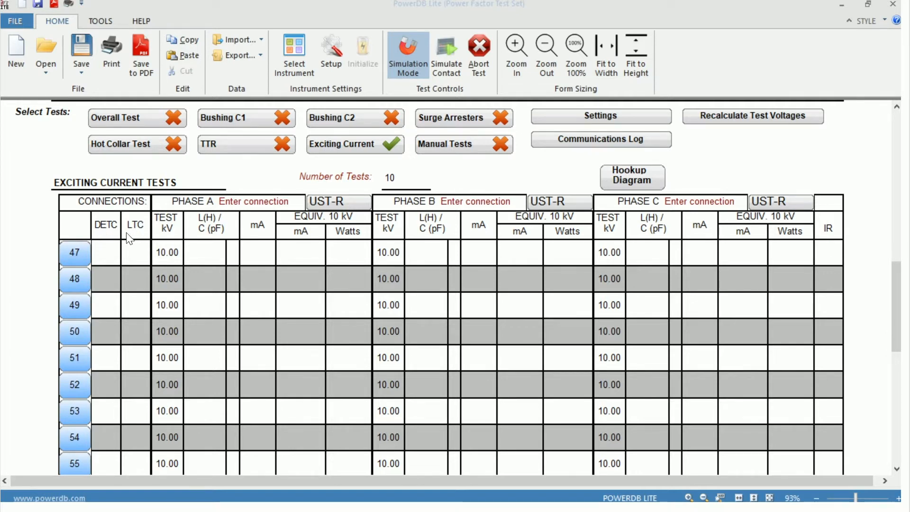
mouse_move(115, 258)
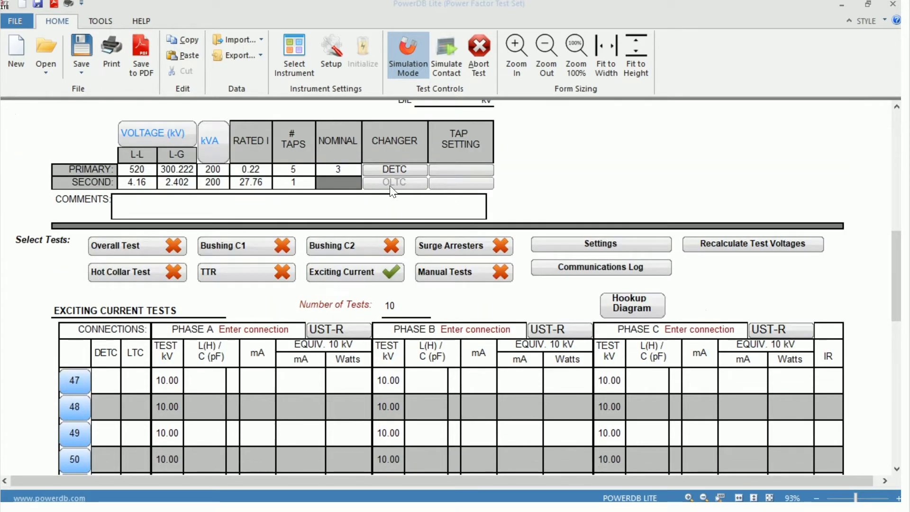
mouse_move(301, 179)
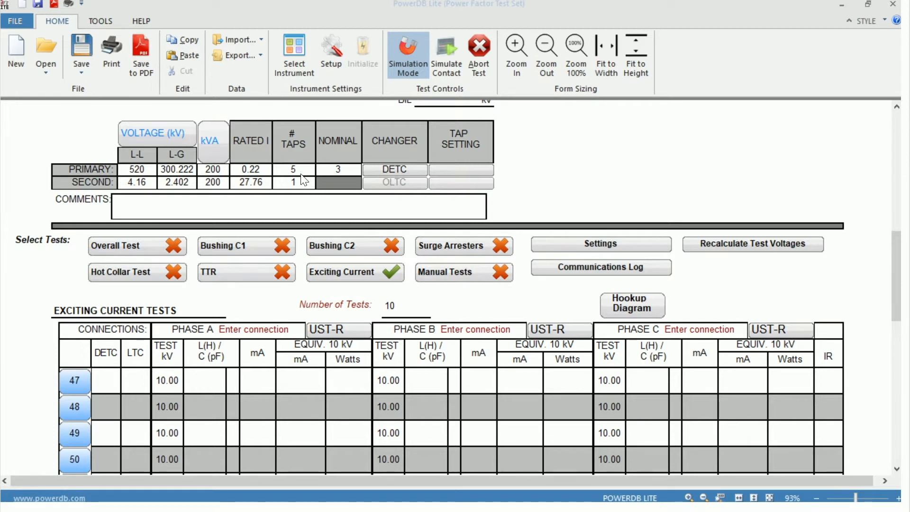
mouse_move(391, 178)
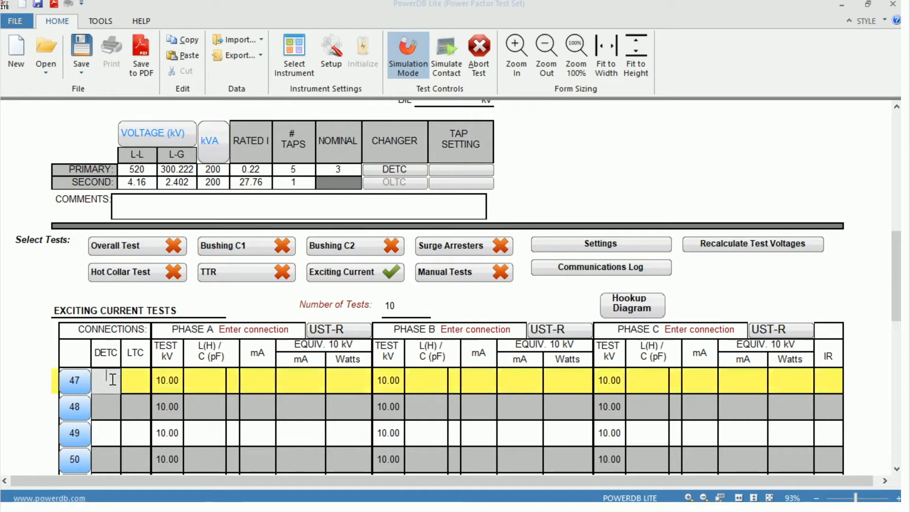
- Enter DETC tap position 3 for test row 47 and review the expanded table
type("3")
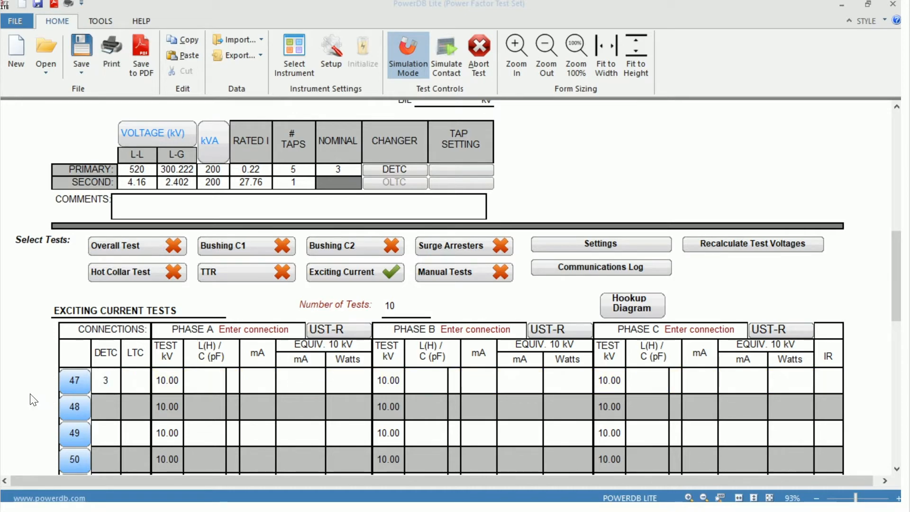
scroll("down", 3)
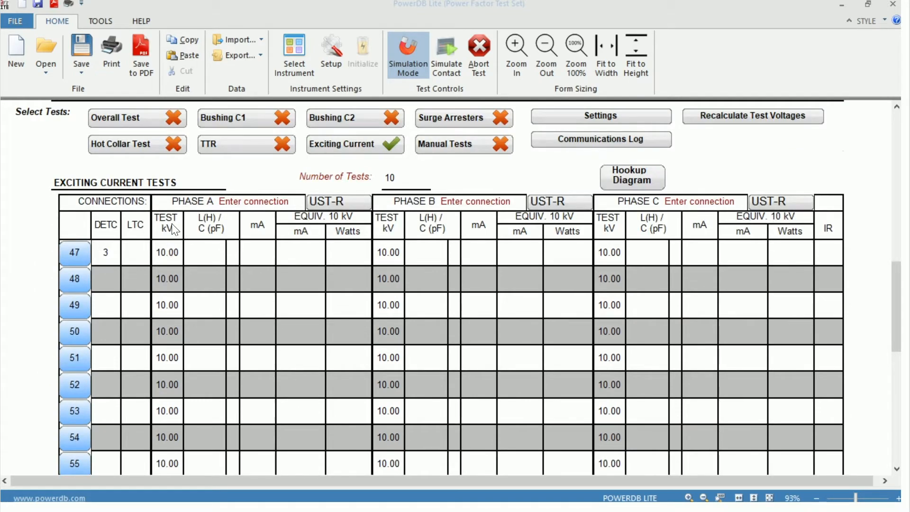
mouse_move(166, 328)
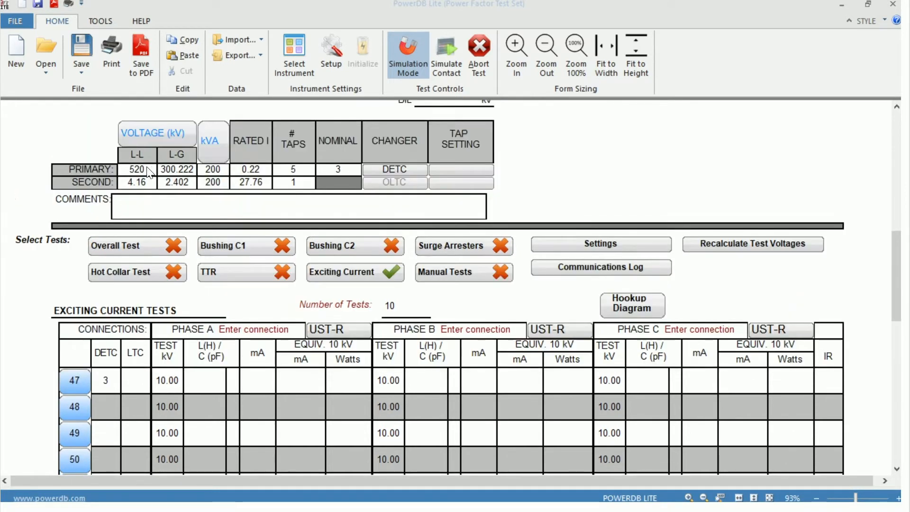
mouse_move(151, 189)
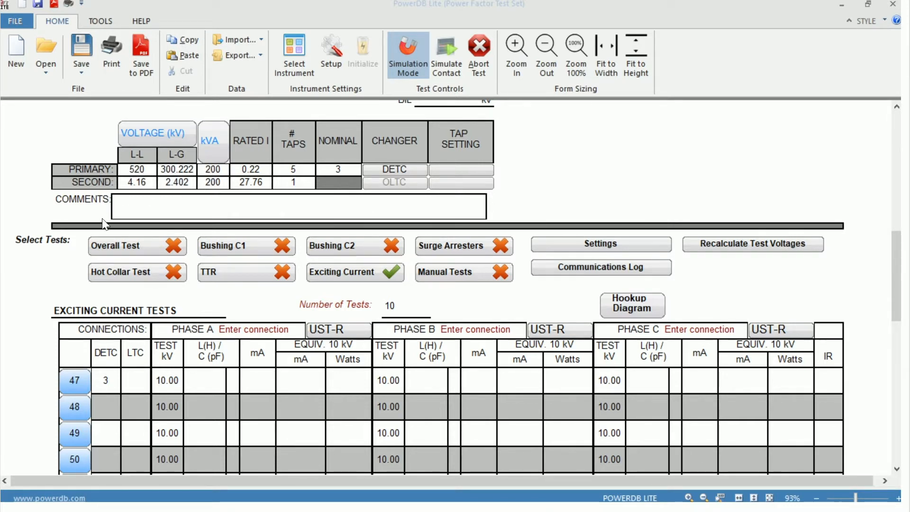
scroll("down", 3)
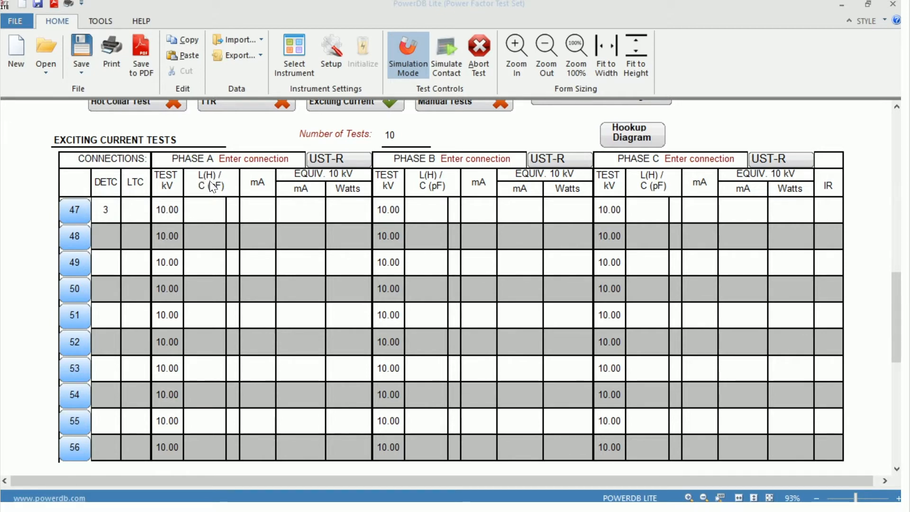
mouse_move(219, 196)
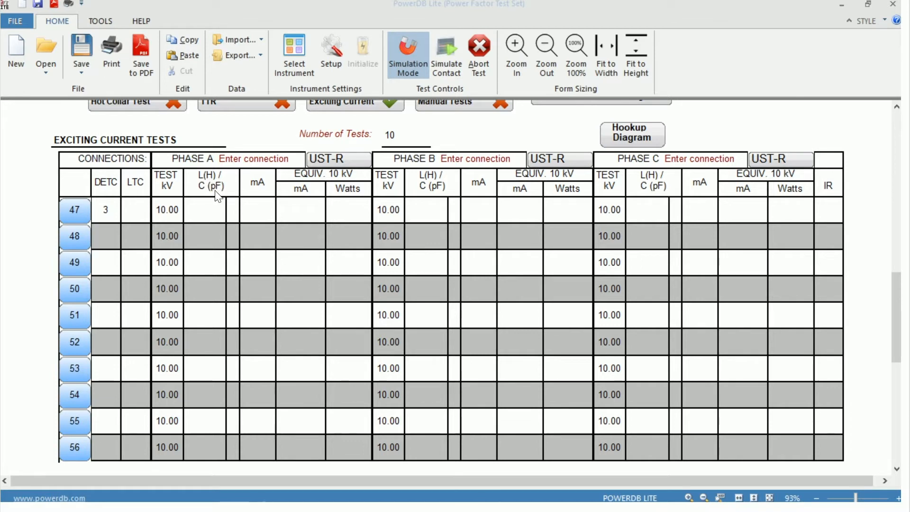
mouse_move(259, 194)
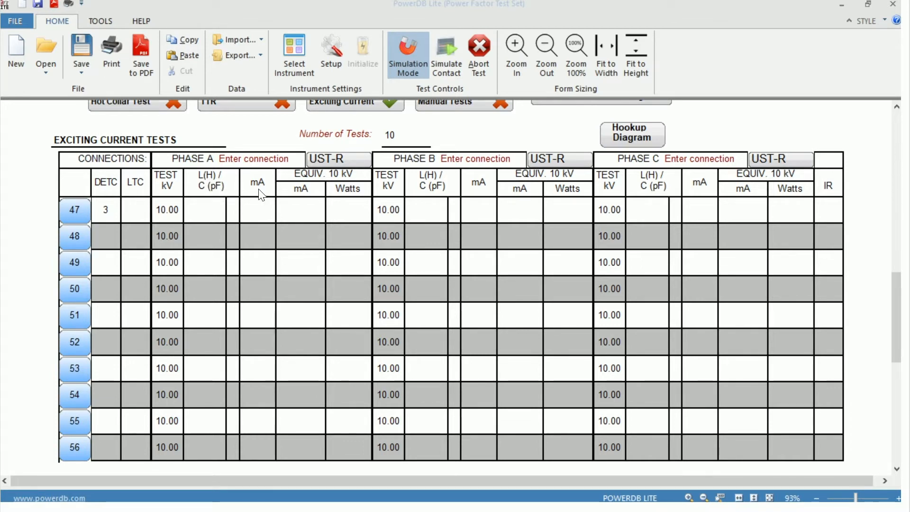
mouse_move(257, 196)
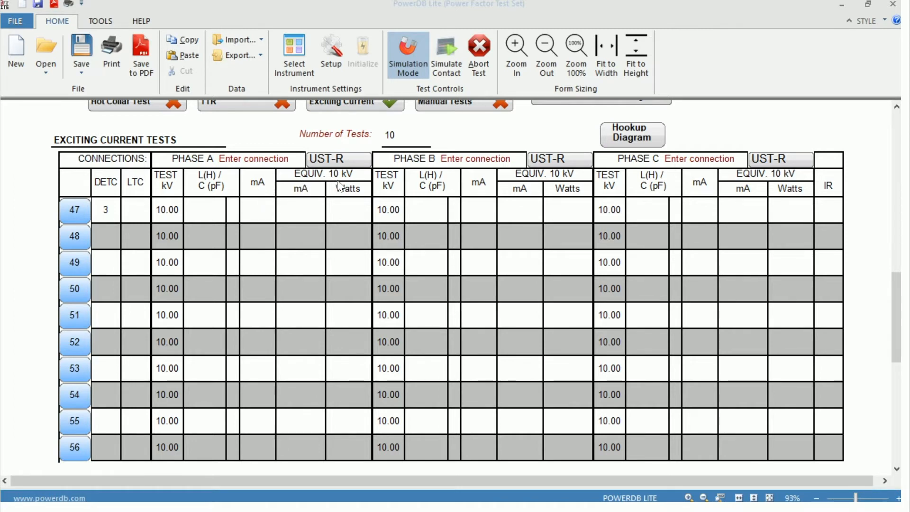
mouse_move(209, 231)
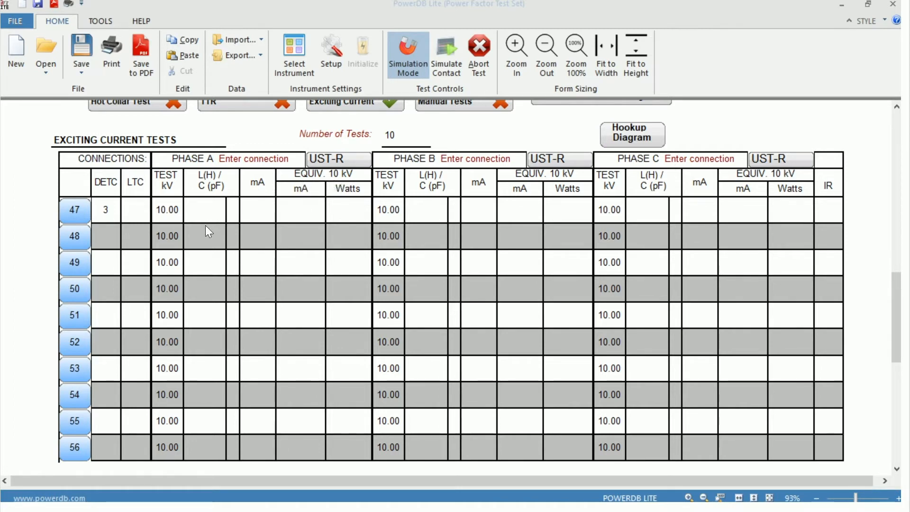
mouse_move(170, 250)
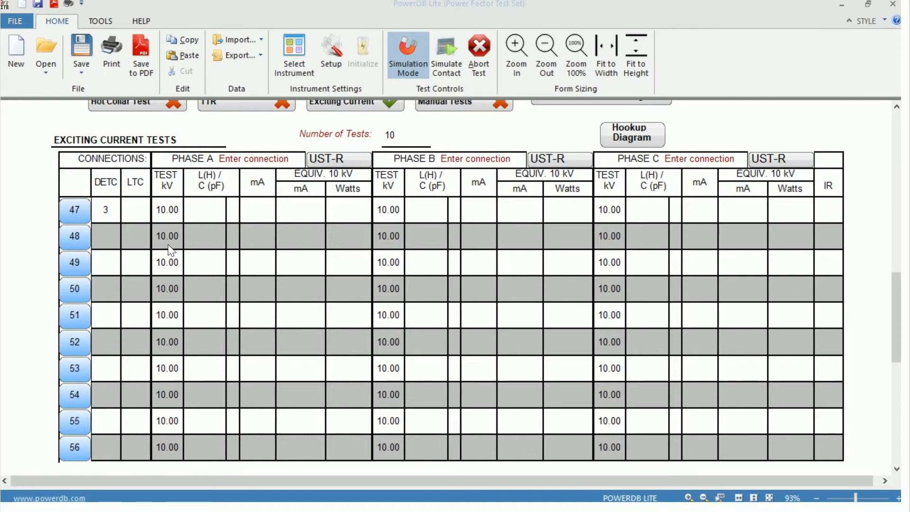
mouse_move(278, 224)
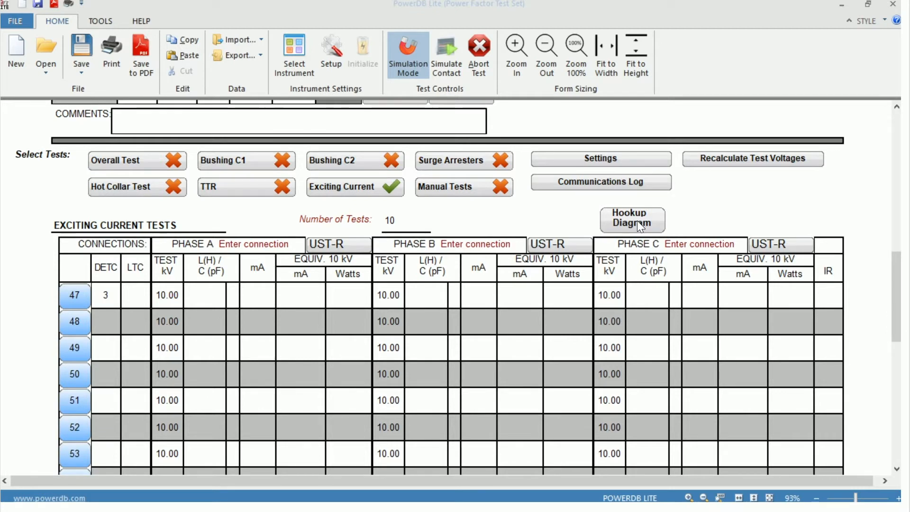
- Review the wye-with-neutral sample hookup diagram, then dismiss it
left_click(631, 219)
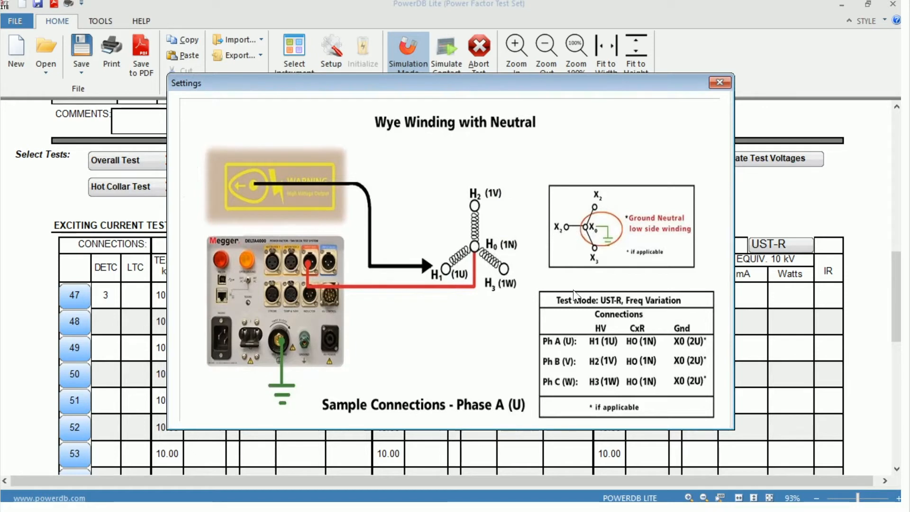
mouse_move(560, 336)
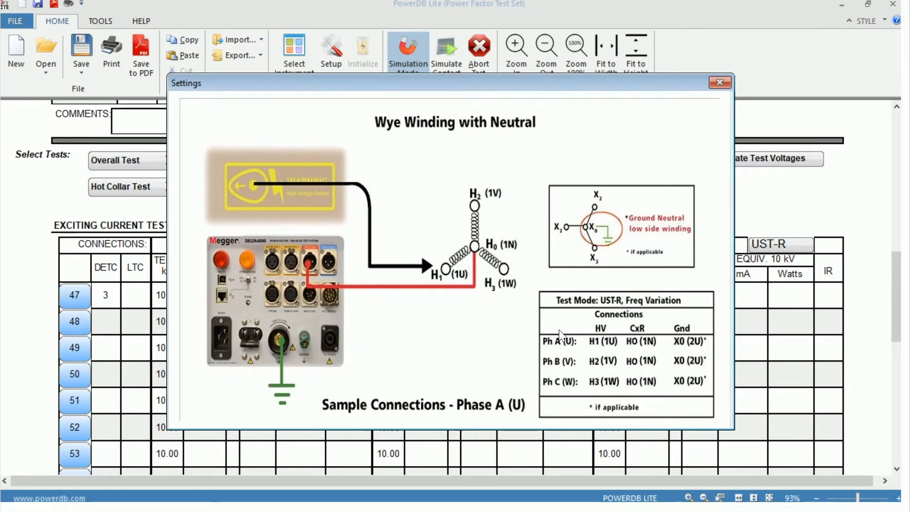
mouse_move(396, 418)
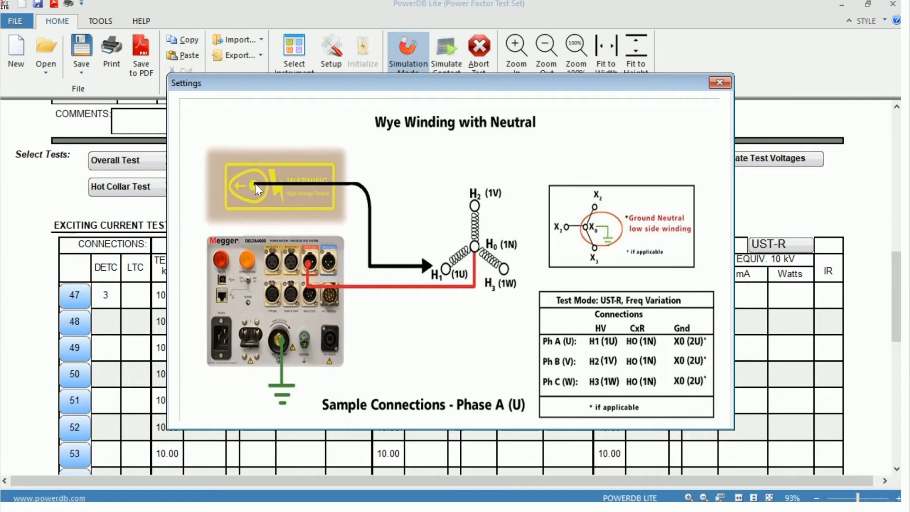
mouse_move(438, 275)
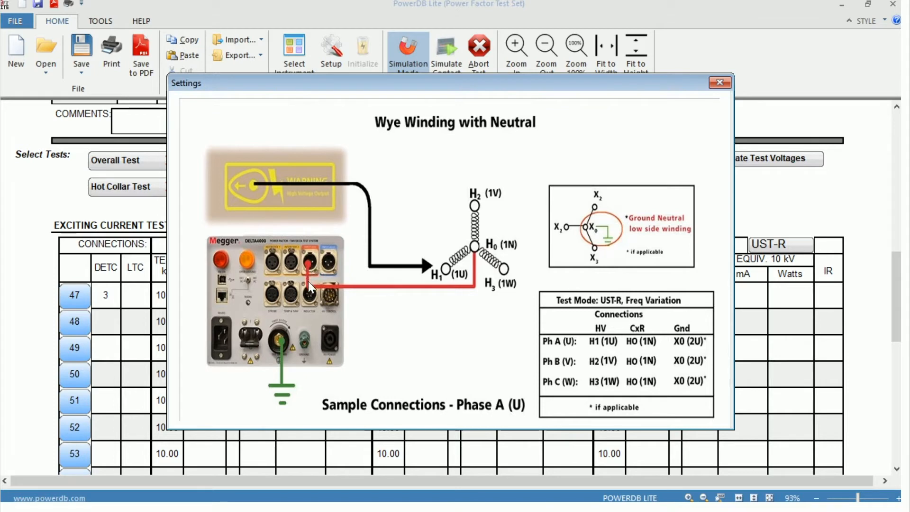
mouse_move(475, 258)
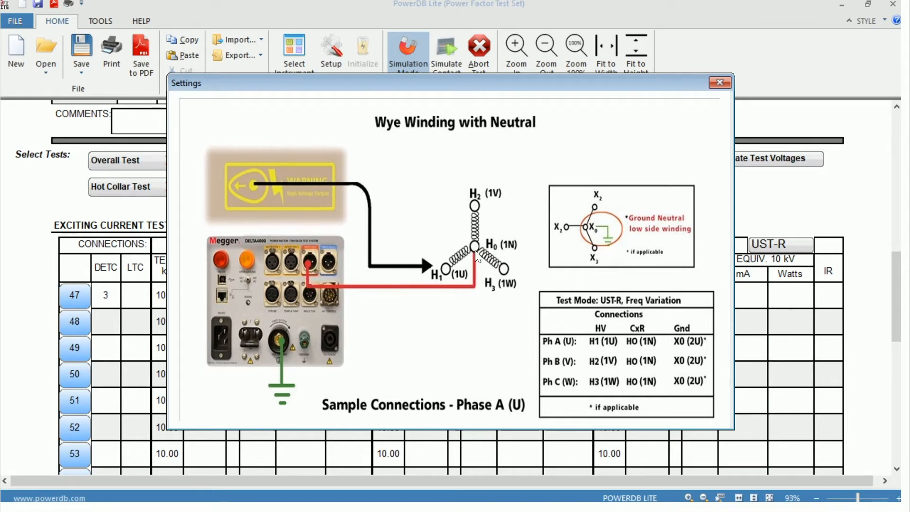
mouse_move(546, 371)
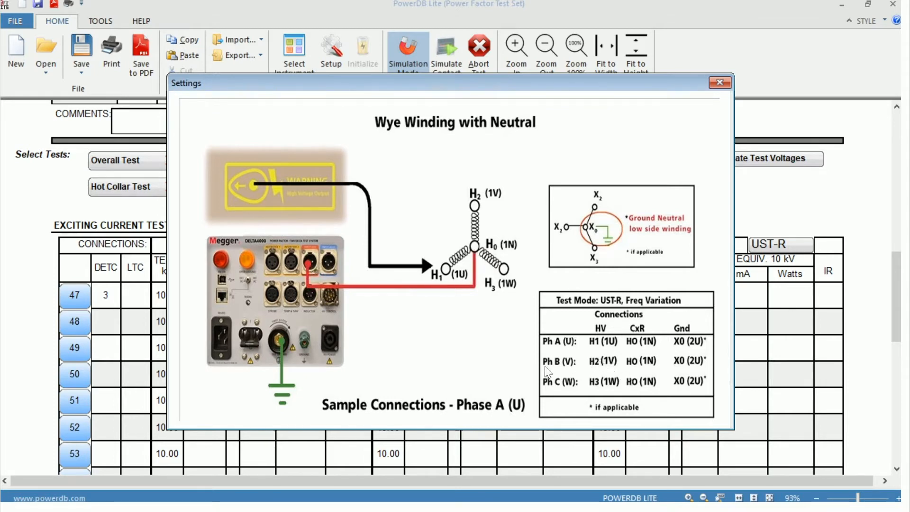
mouse_move(563, 371)
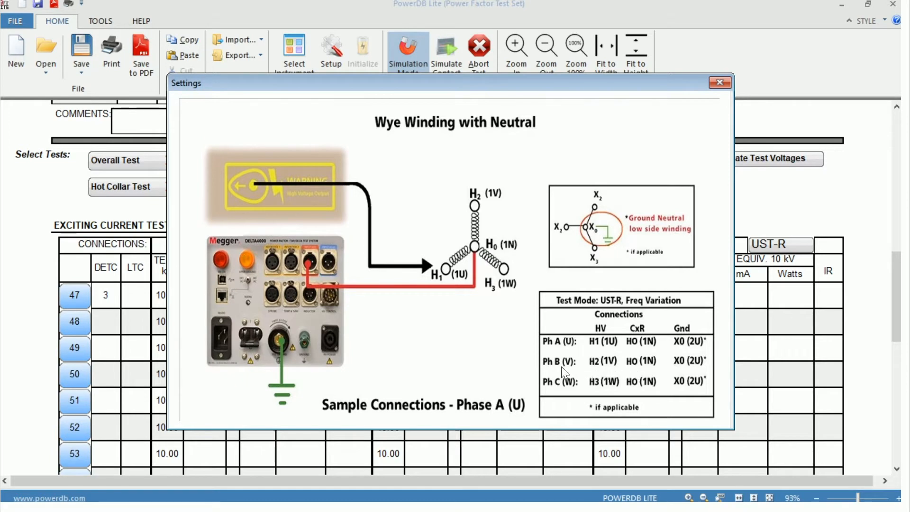
left_click(719, 81)
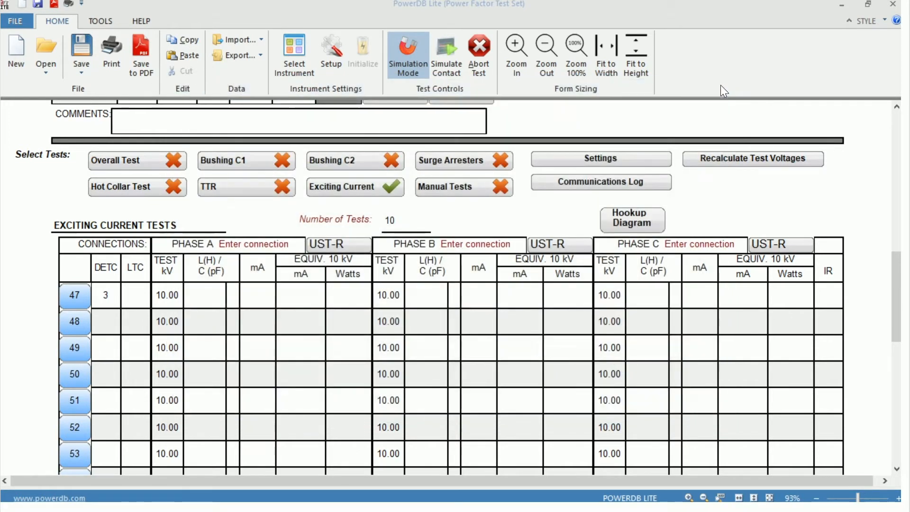
mouse_move(204, 260)
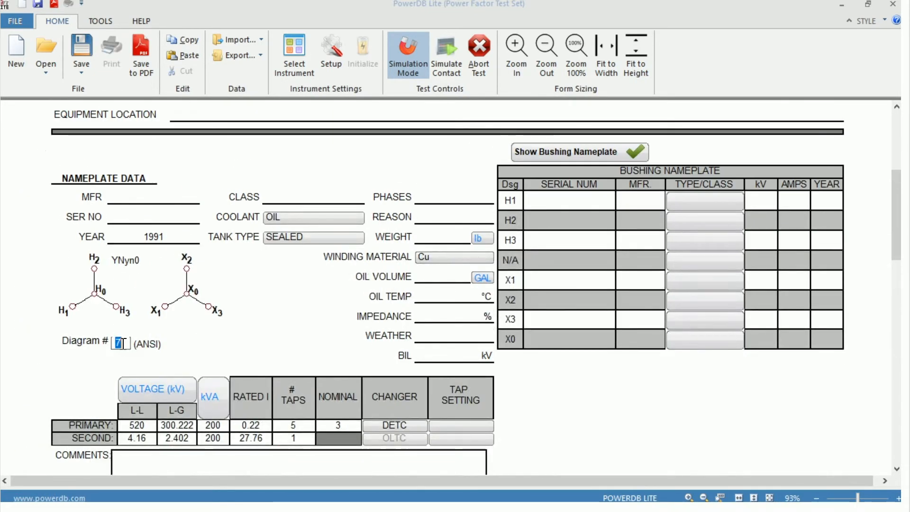
- Set the nameplate winding Diagram # to 5 (Dyn1) and show Phase A test-mode choices
type("5")
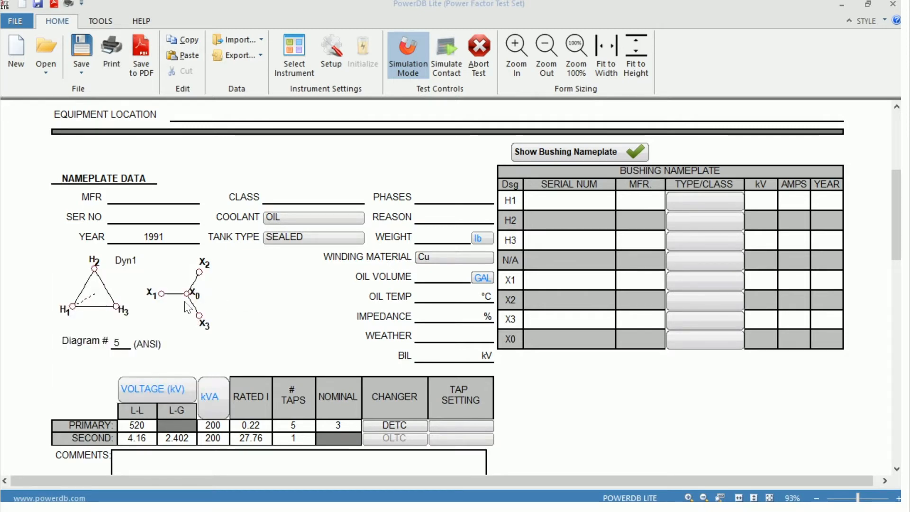
scroll("down", 3)
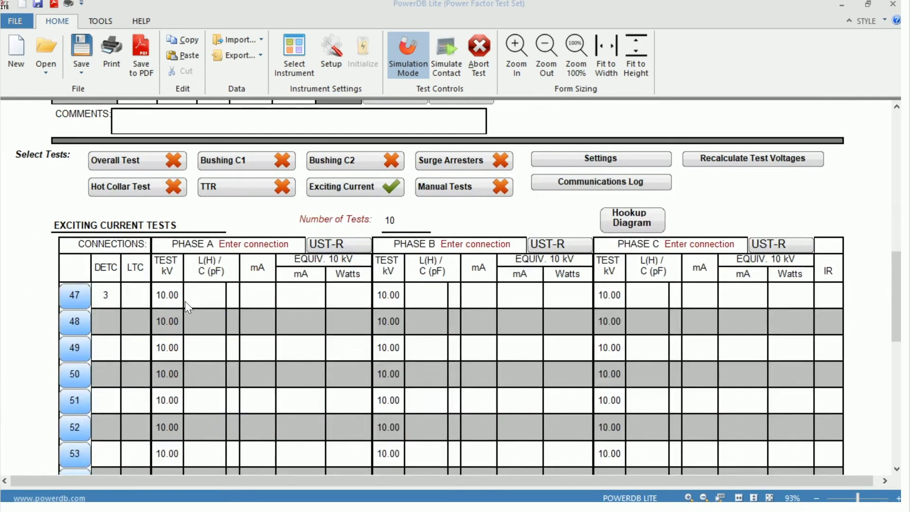
scroll("down", 3)
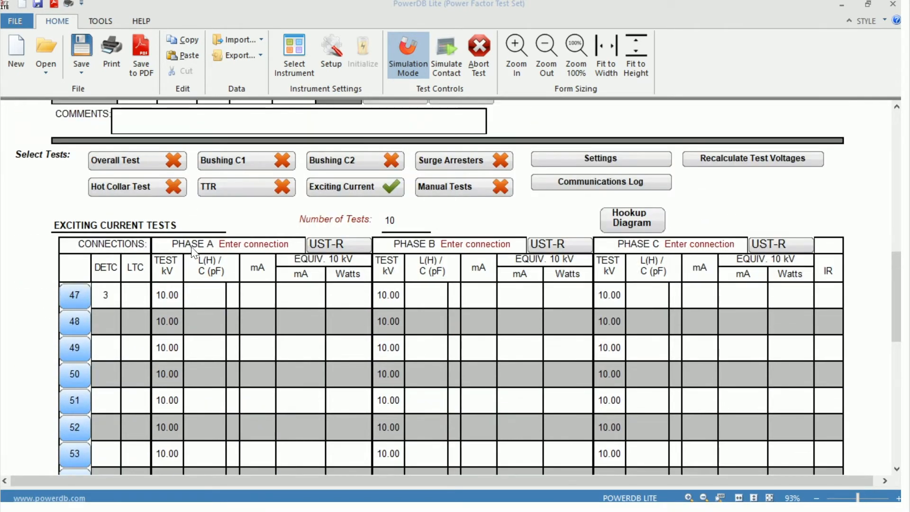
mouse_move(702, 251)
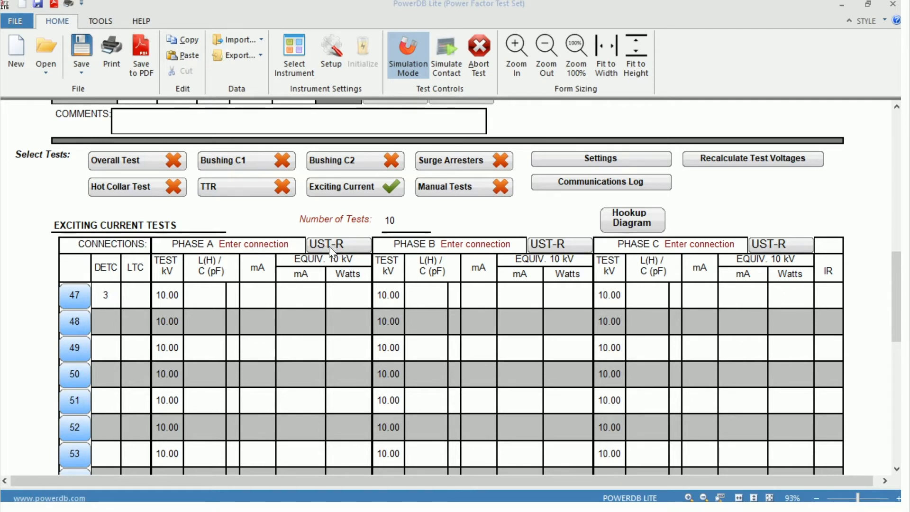
mouse_move(350, 256)
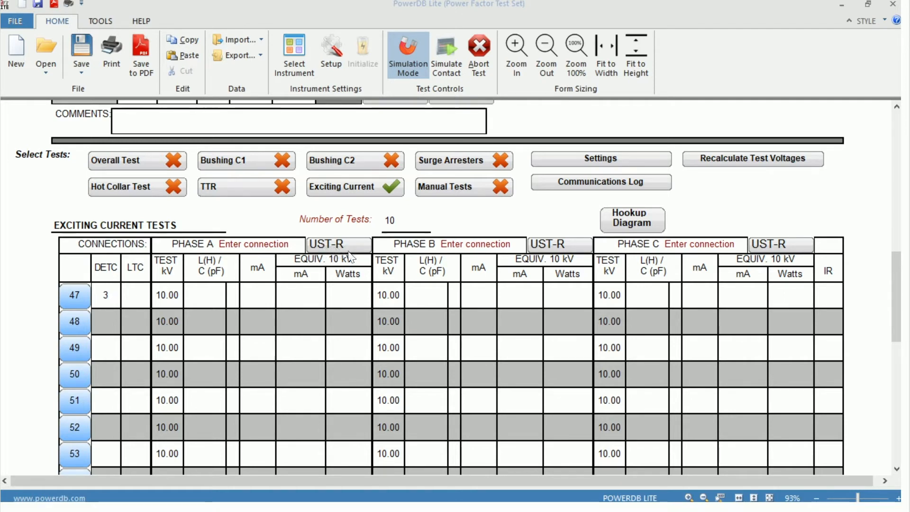
left_click(337, 243)
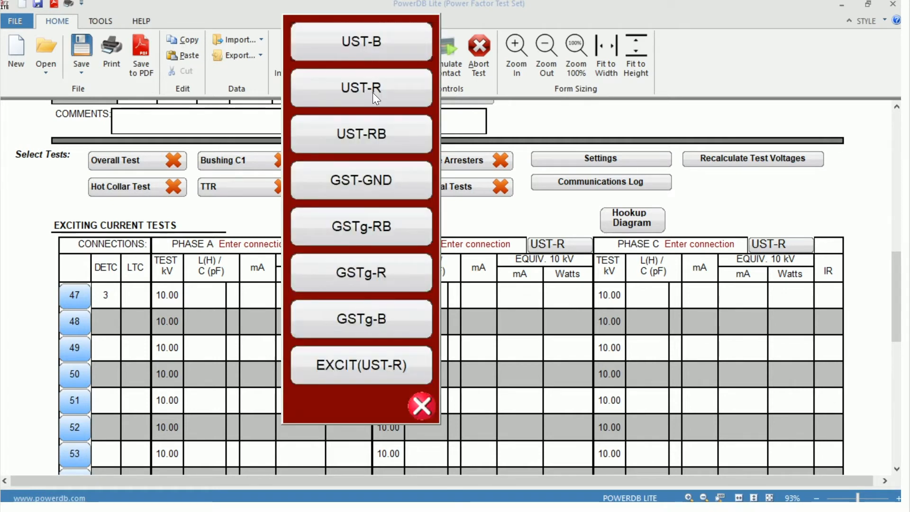
mouse_move(364, 144)
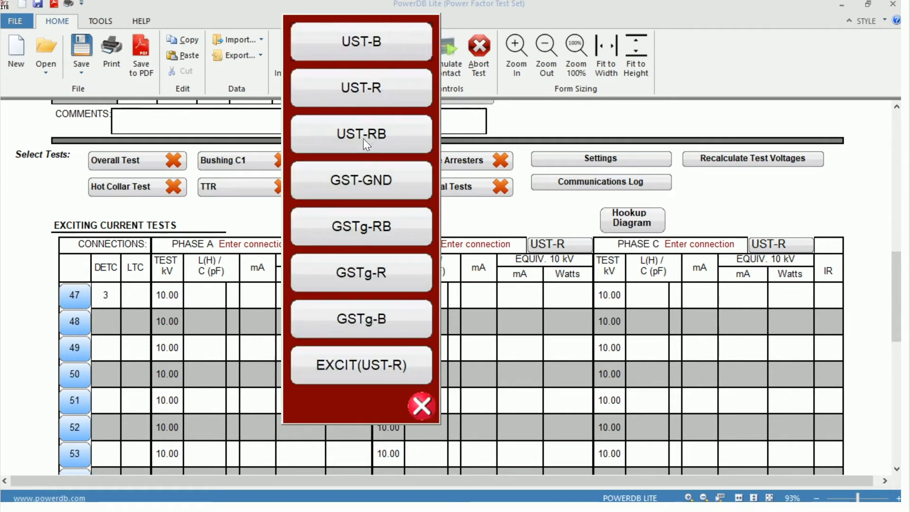
mouse_move(348, 193)
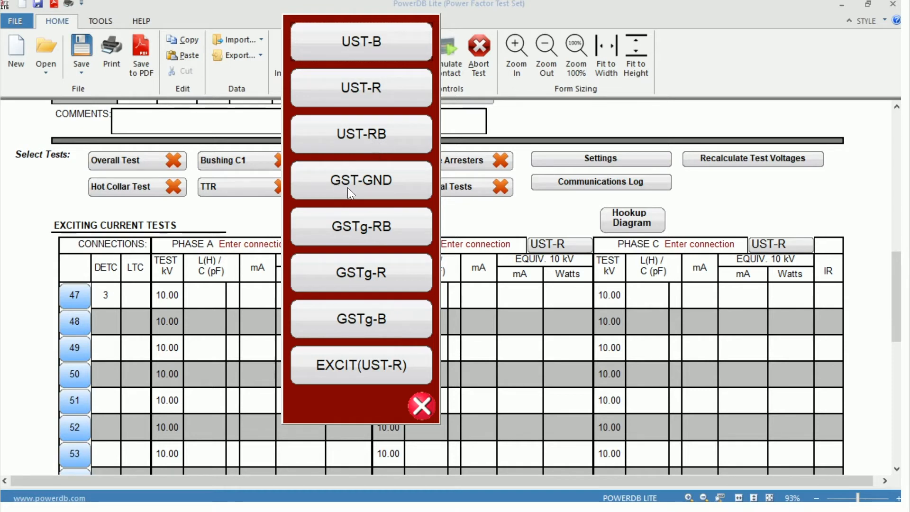
mouse_move(403, 407)
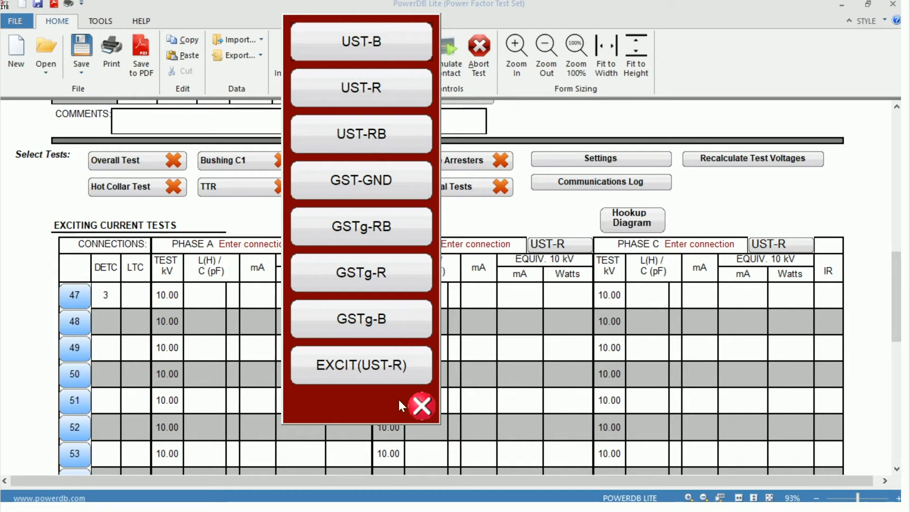
mouse_move(423, 405)
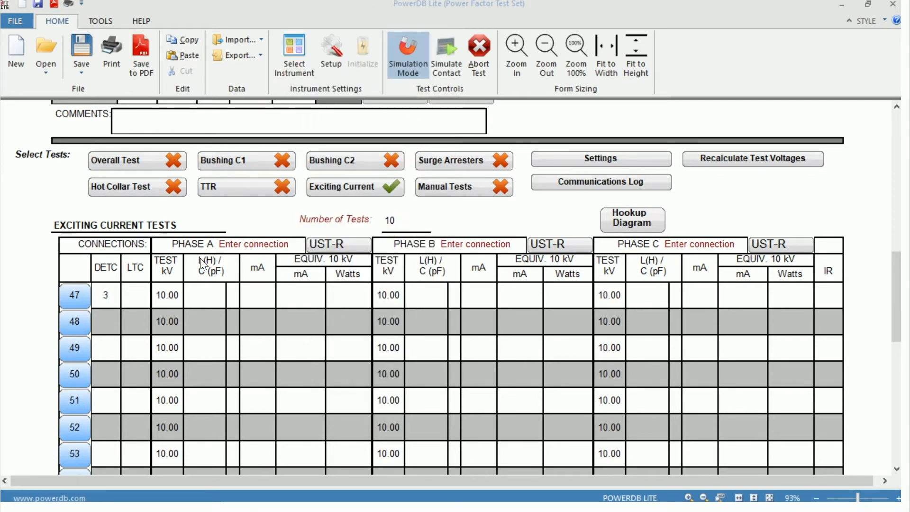
scroll("up", 3)
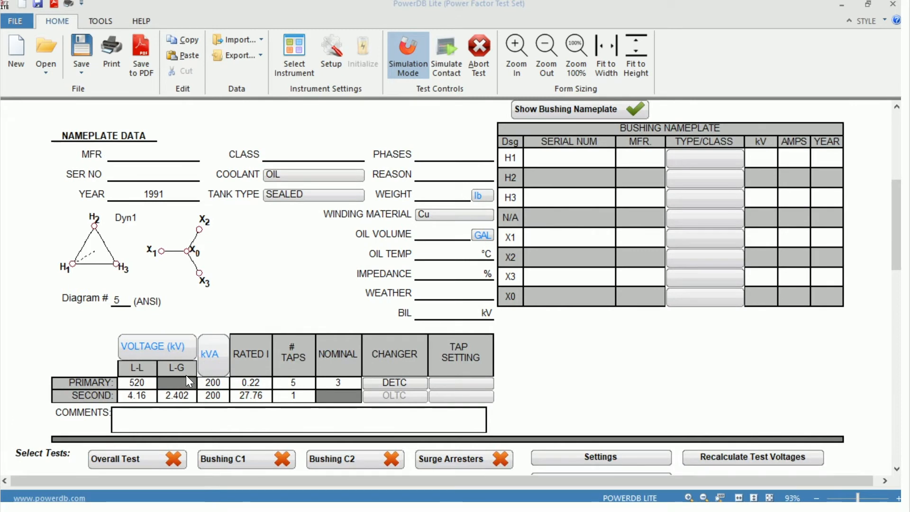
mouse_move(247, 317)
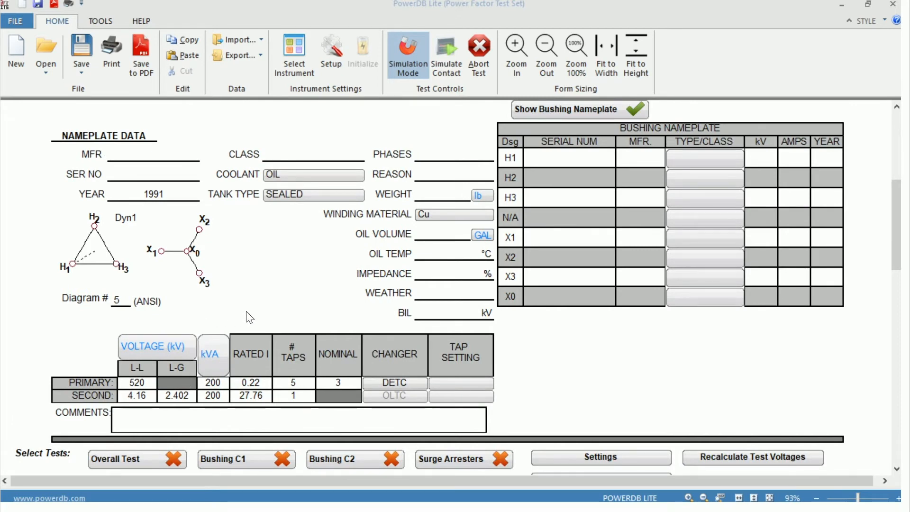
mouse_move(63, 276)
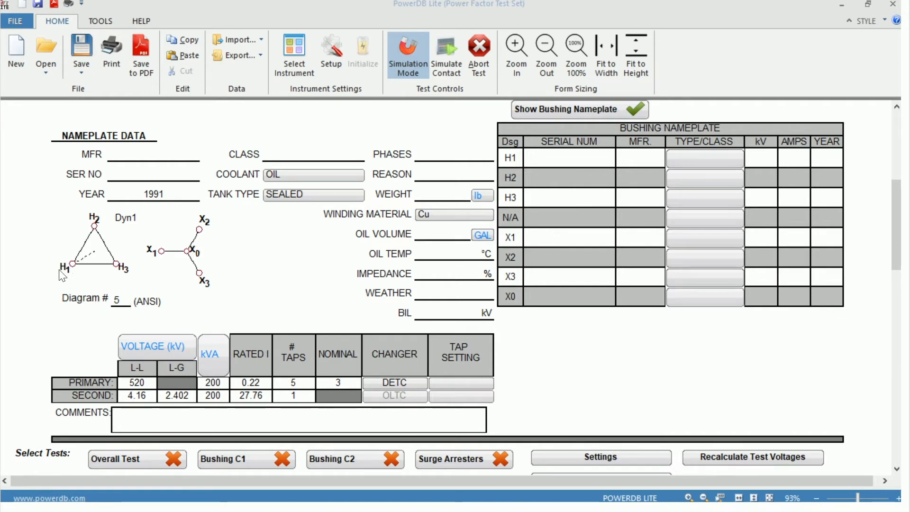
mouse_move(115, 273)
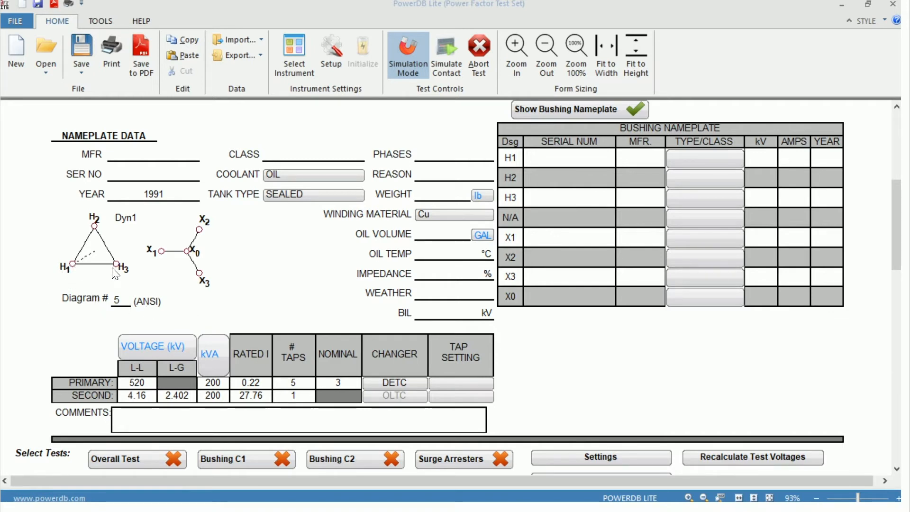
mouse_move(159, 255)
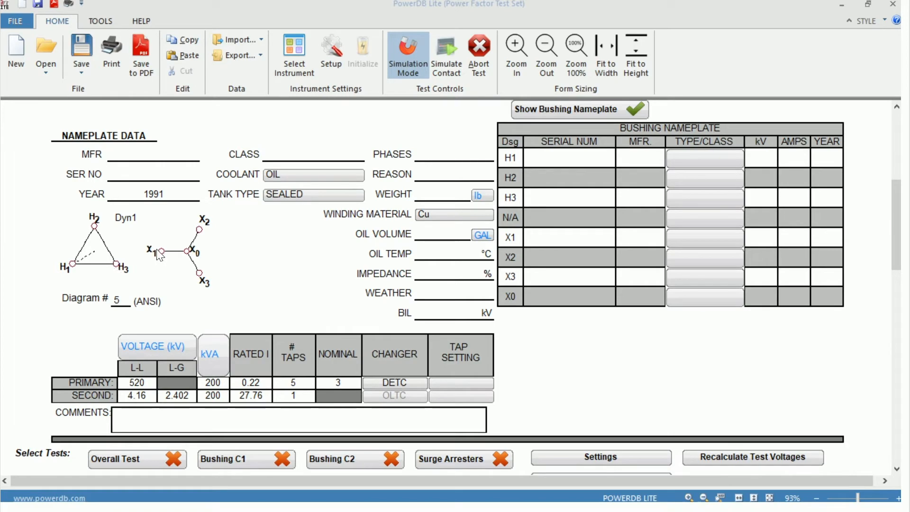
mouse_move(75, 272)
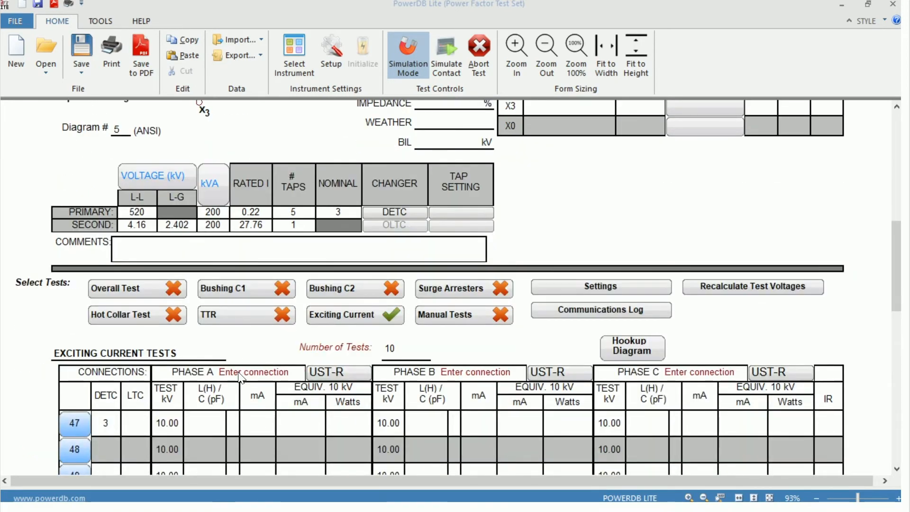
- Enter H1-H3 as the Phase A connection and scroll to rows 47–56
type("H")
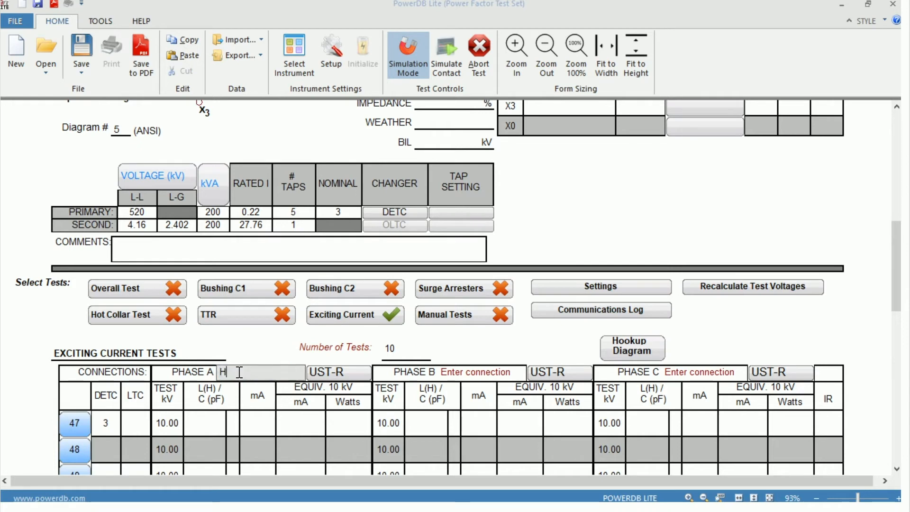
type("1-H3")
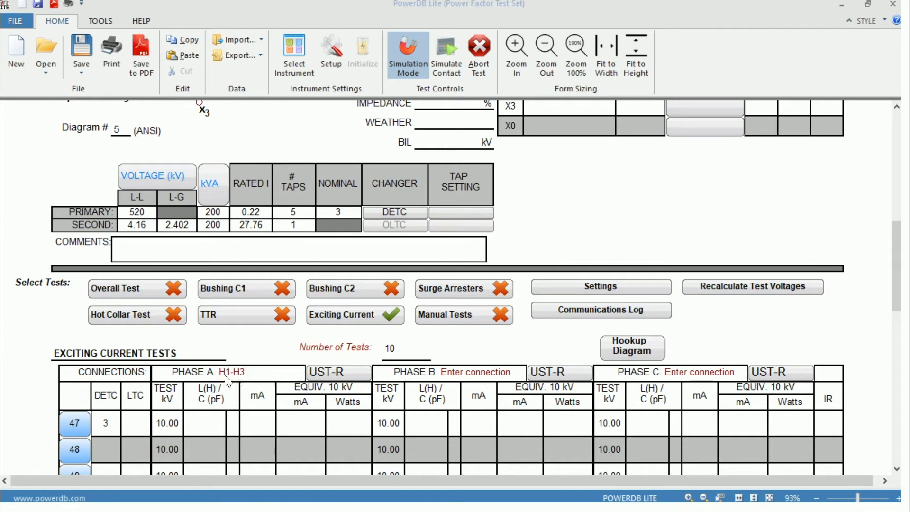
mouse_move(244, 385)
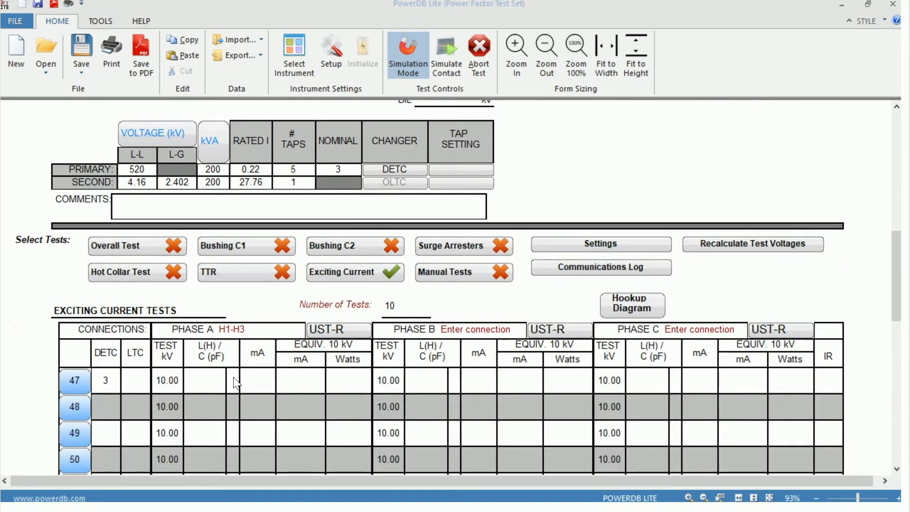
scroll("down", 3)
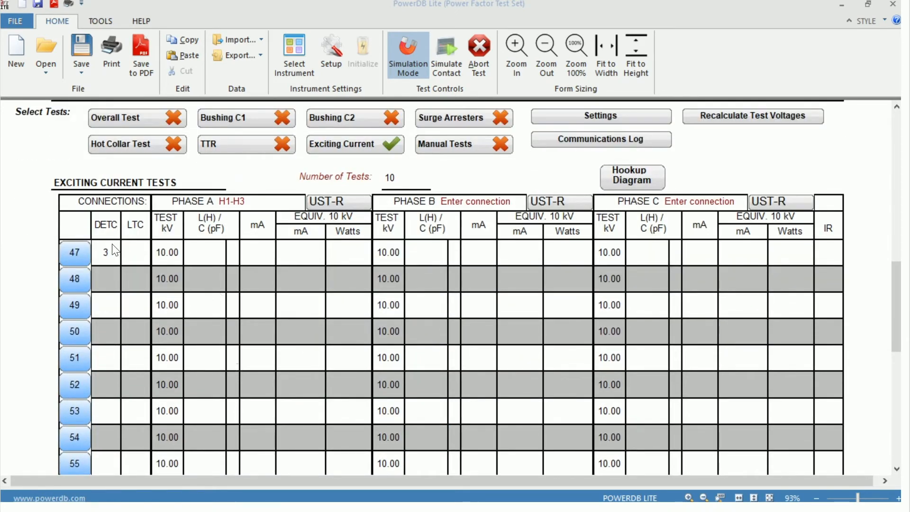
scroll("down", 3)
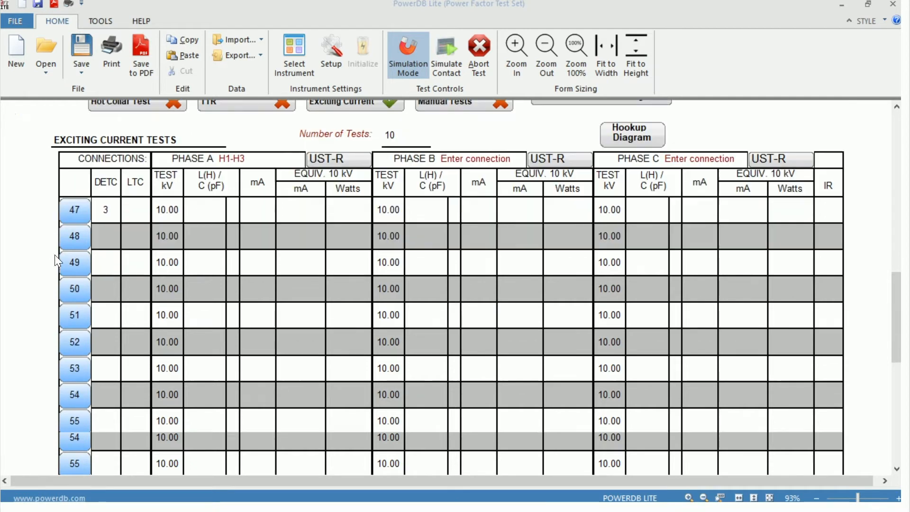
scroll("down", 3)
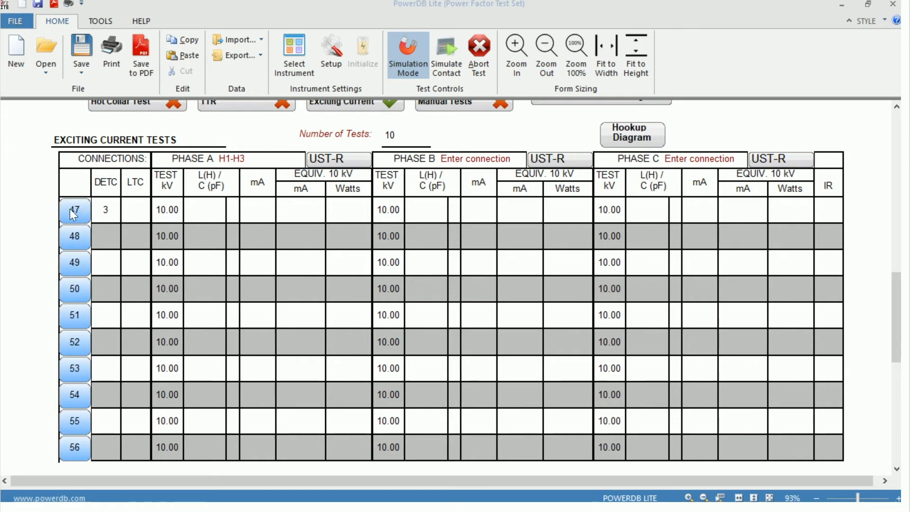
- Bring up the DELTA 4000 Measurement Overview for test row 47, UST-R mode
left_click(73, 210)
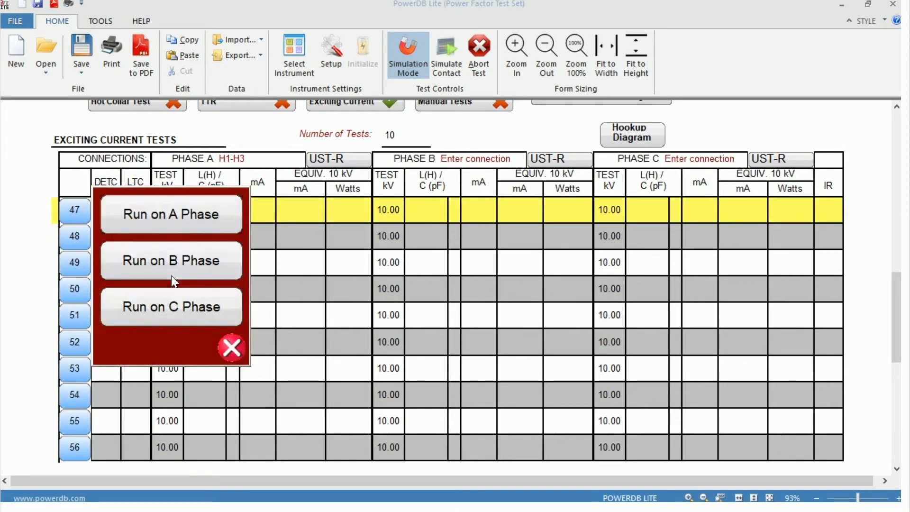
mouse_move(134, 226)
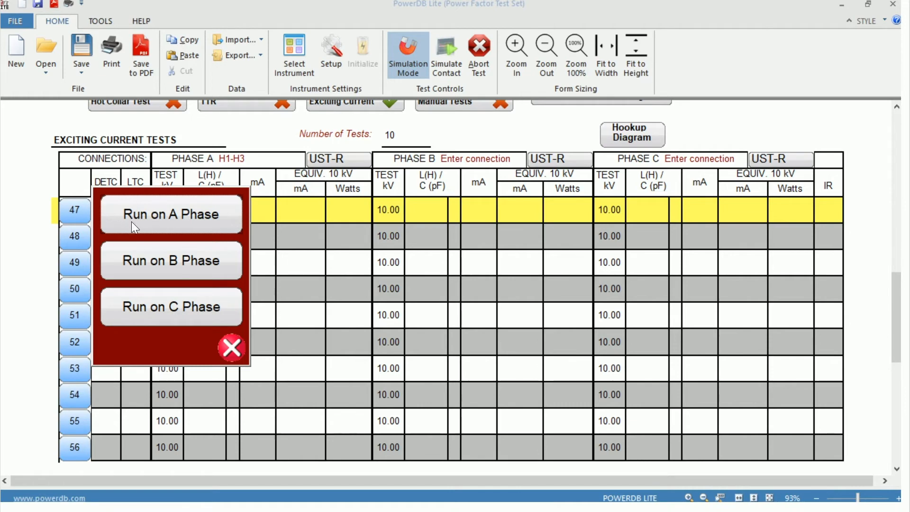
mouse_move(183, 225)
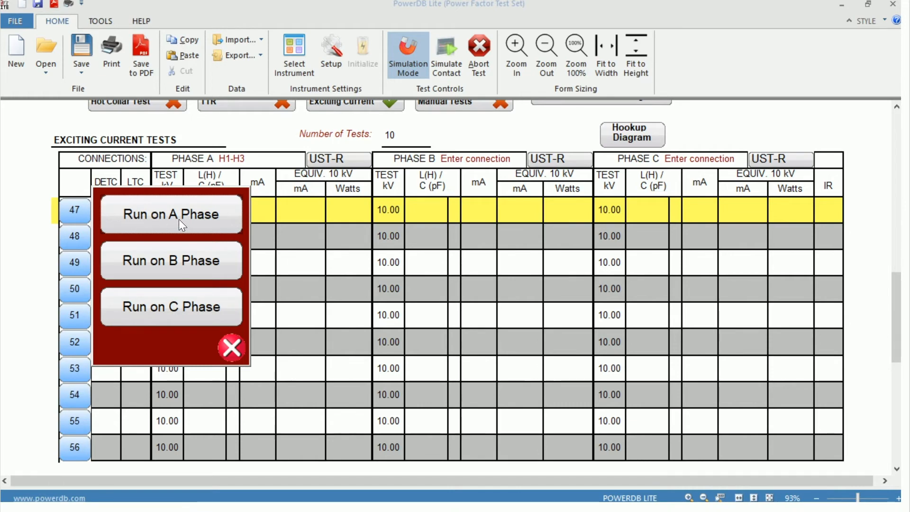
left_click(172, 213)
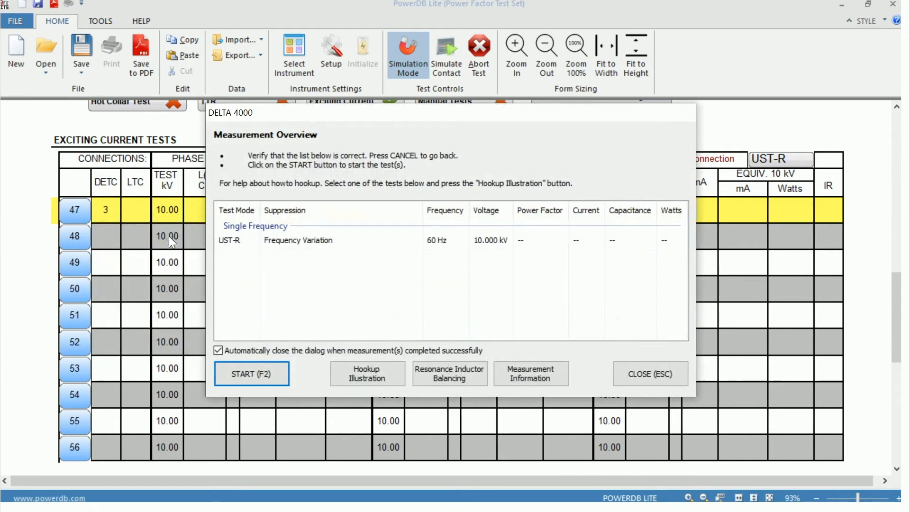
left_click(297, 240)
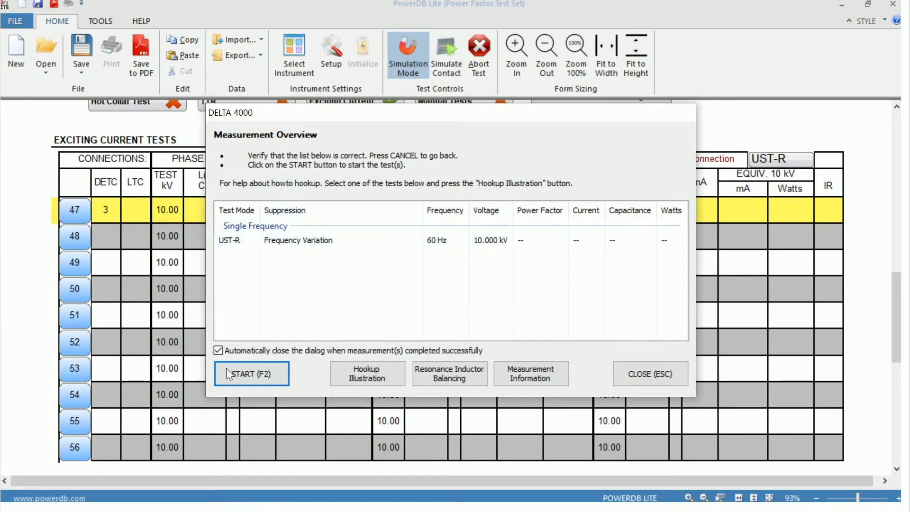
- Start the phase A measurement and continue it in simulation mode
left_click(251, 373)
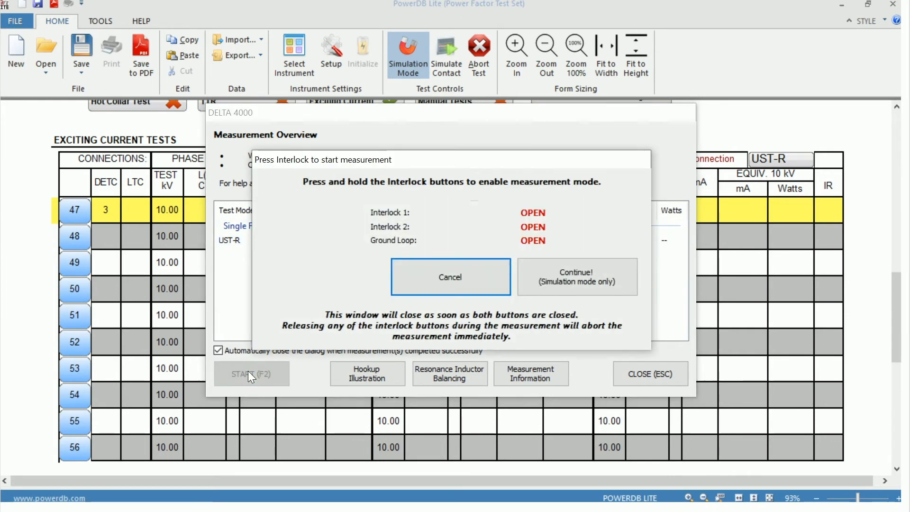
mouse_move(376, 211)
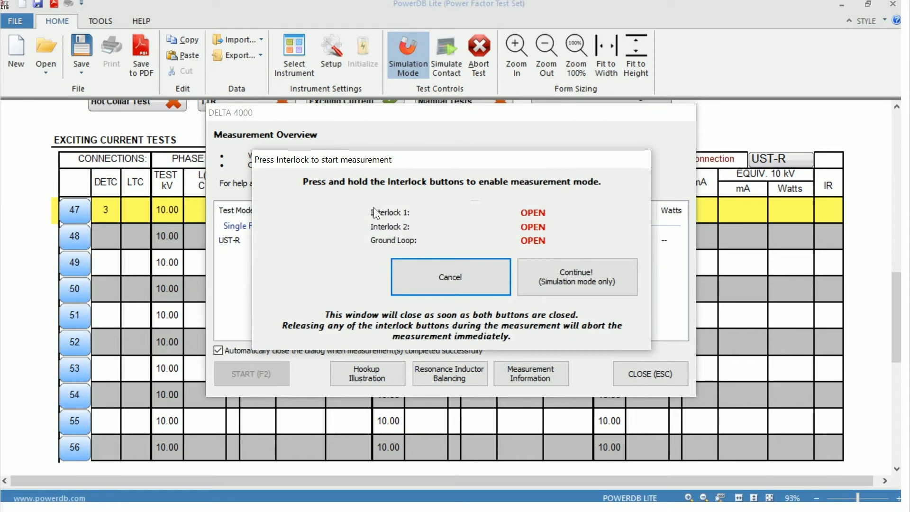
mouse_move(376, 253)
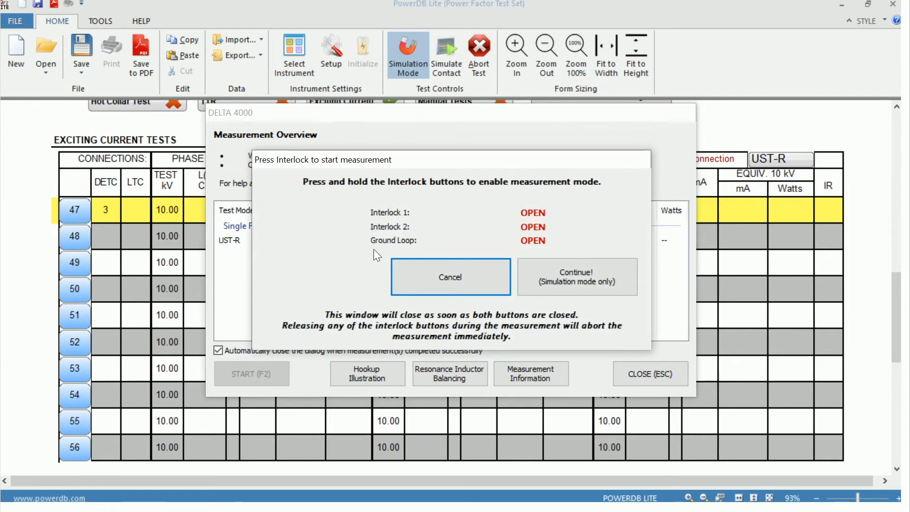
mouse_move(375, 249)
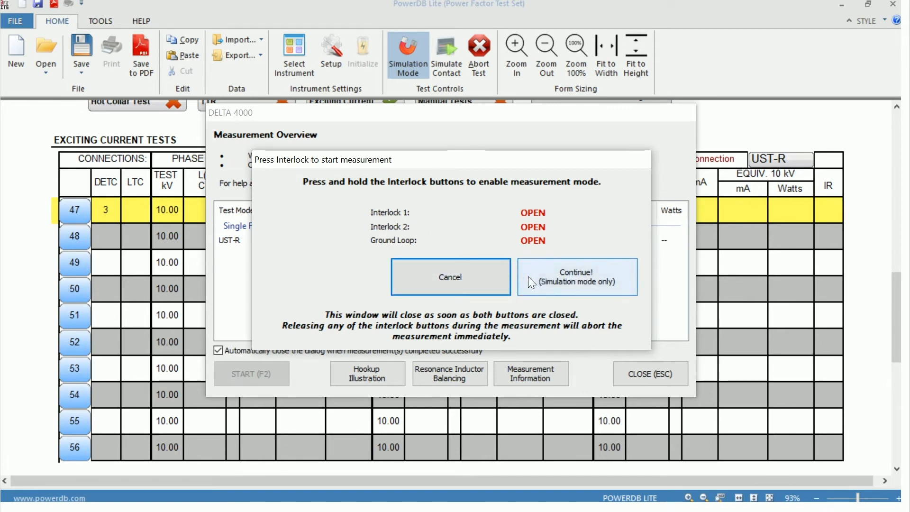
mouse_move(547, 284)
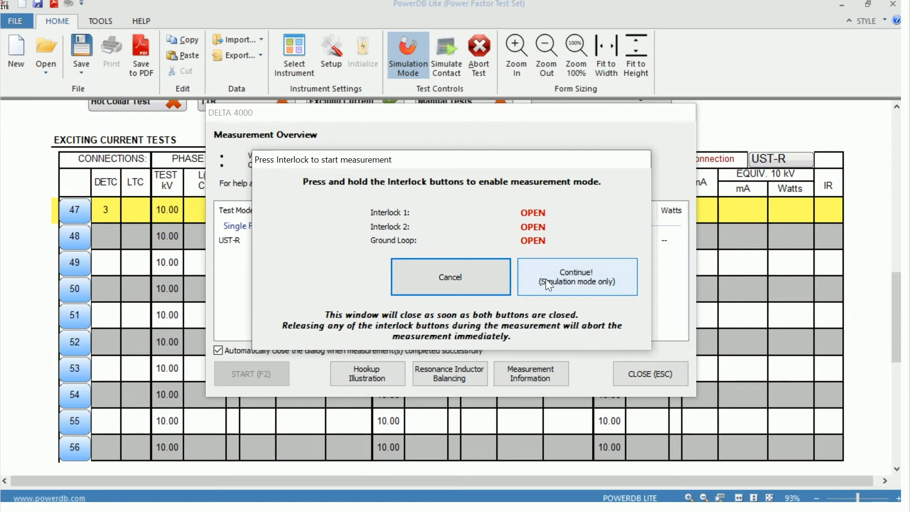
left_click(575, 276)
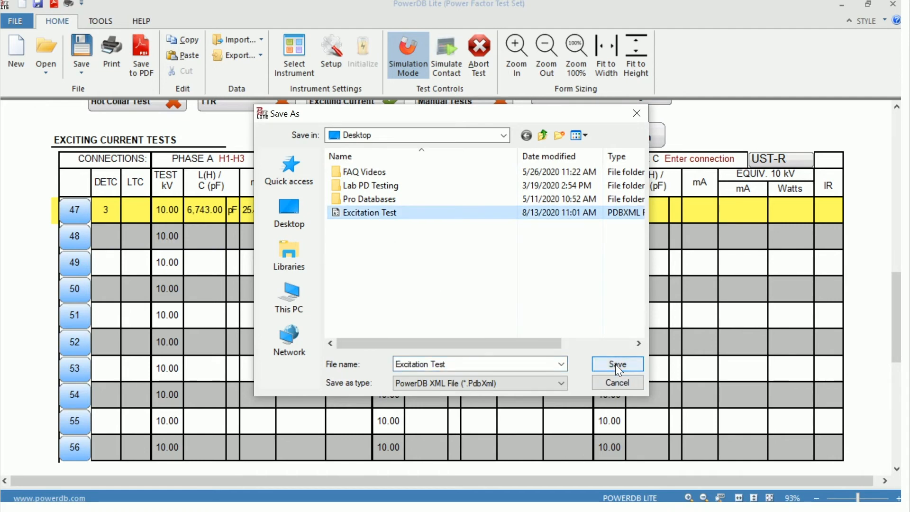
- Save the form as Excitation Test, replacing the existing Excitation Test.PdbXml
left_click(616, 363)
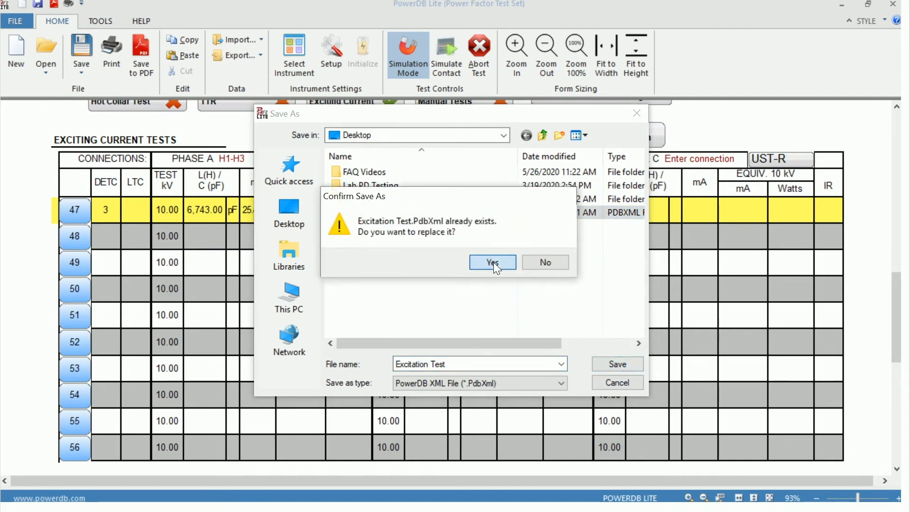
left_click(491, 262)
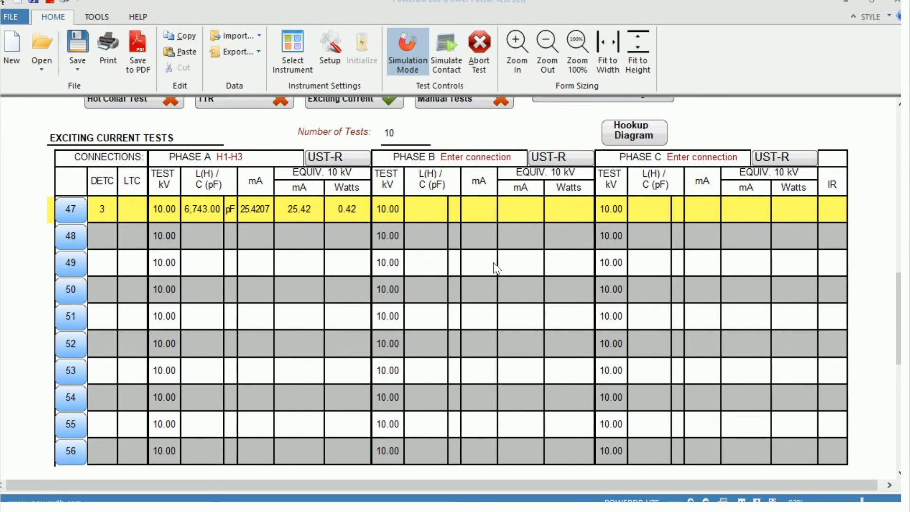
mouse_move(208, 225)
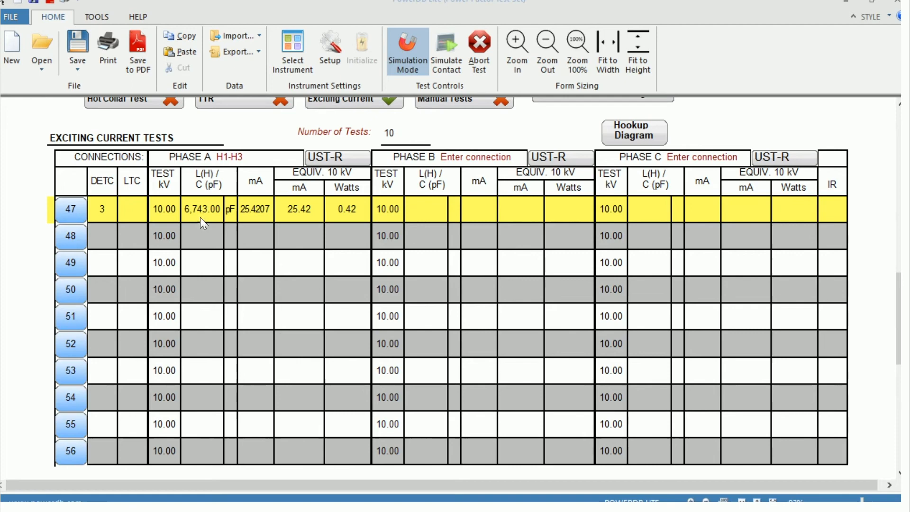
mouse_move(207, 227)
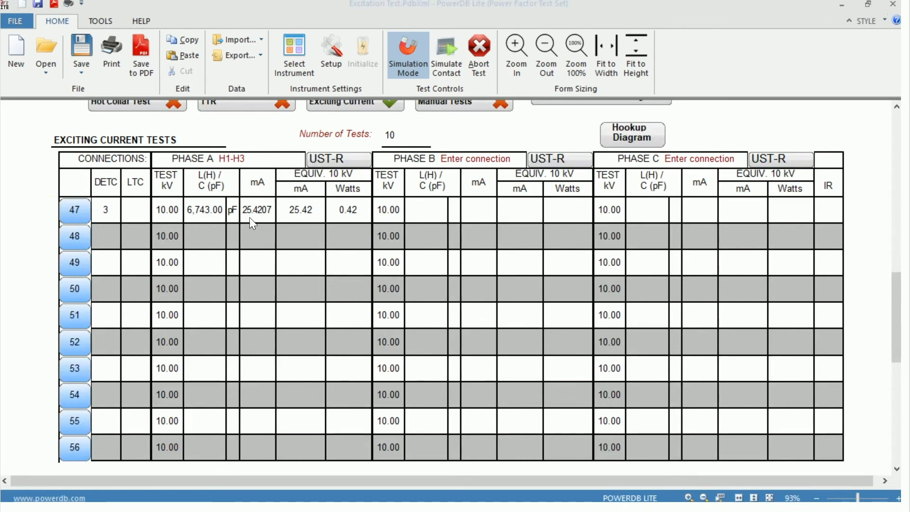
mouse_move(258, 219)
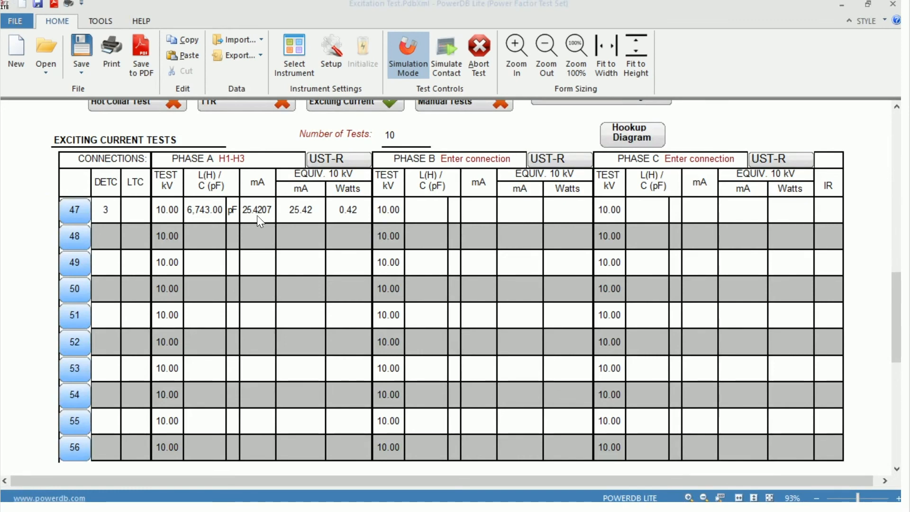
mouse_move(302, 221)
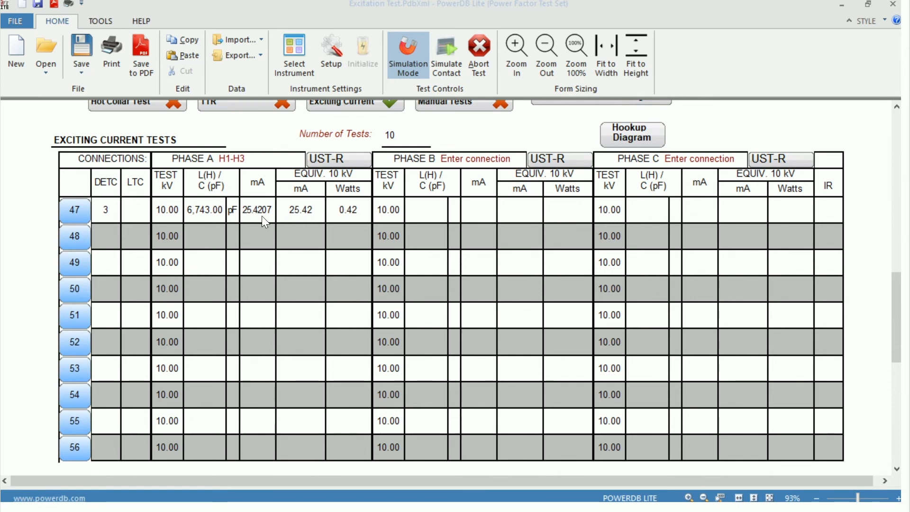
mouse_move(250, 222)
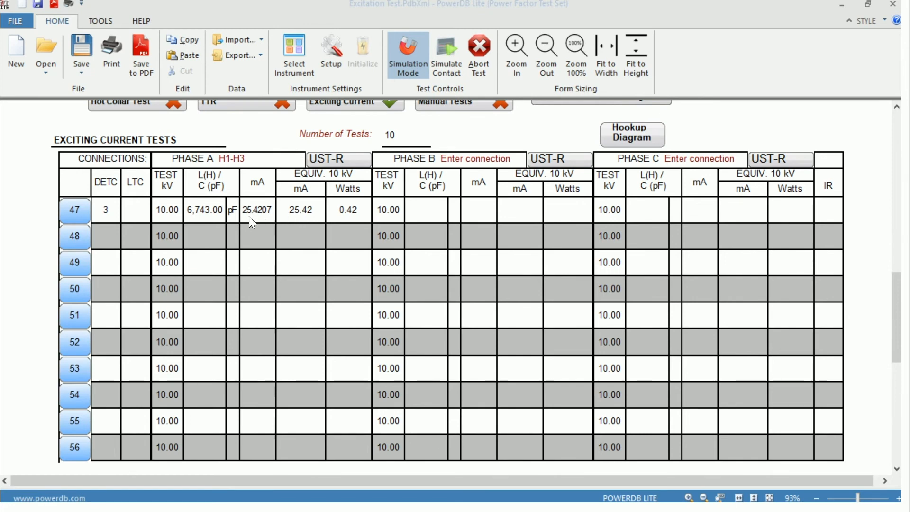
mouse_move(301, 255)
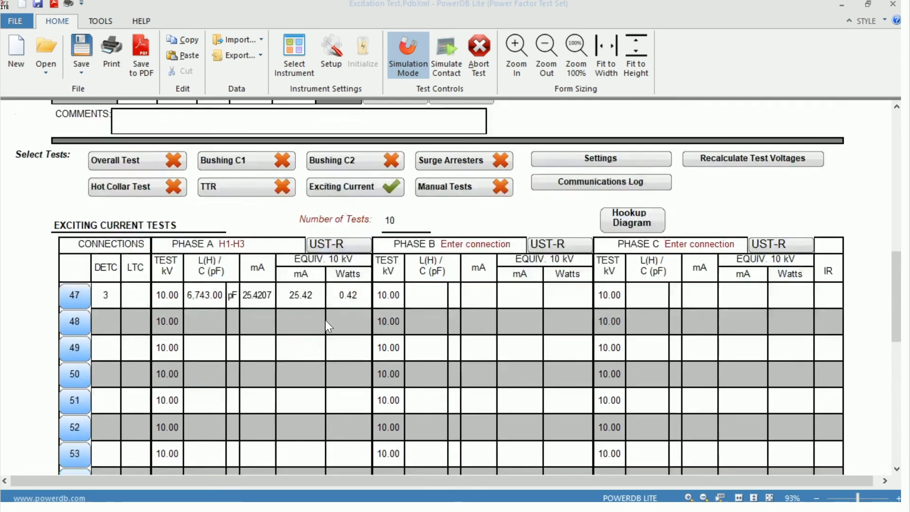
mouse_move(444, 252)
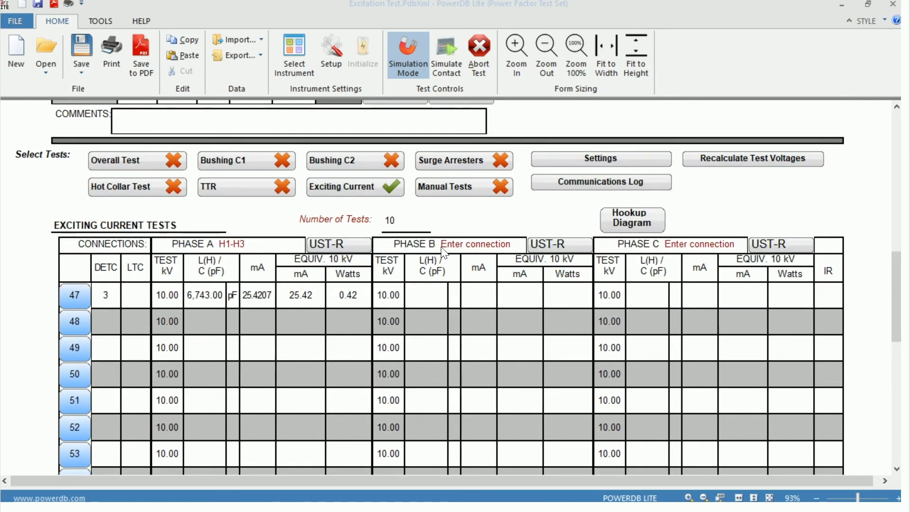
- Enter H1-H2 as the Phase B connection for the exciting current tests
left_click(122, 160)
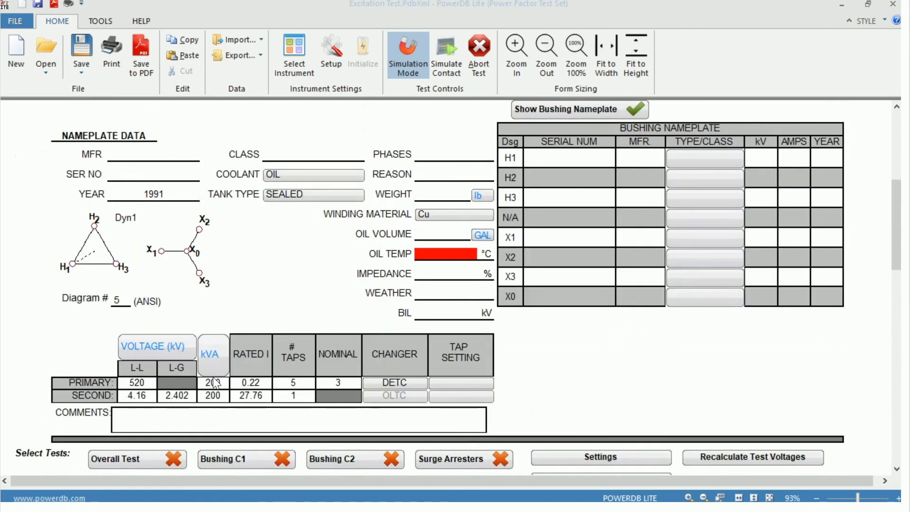
scroll("down", 3)
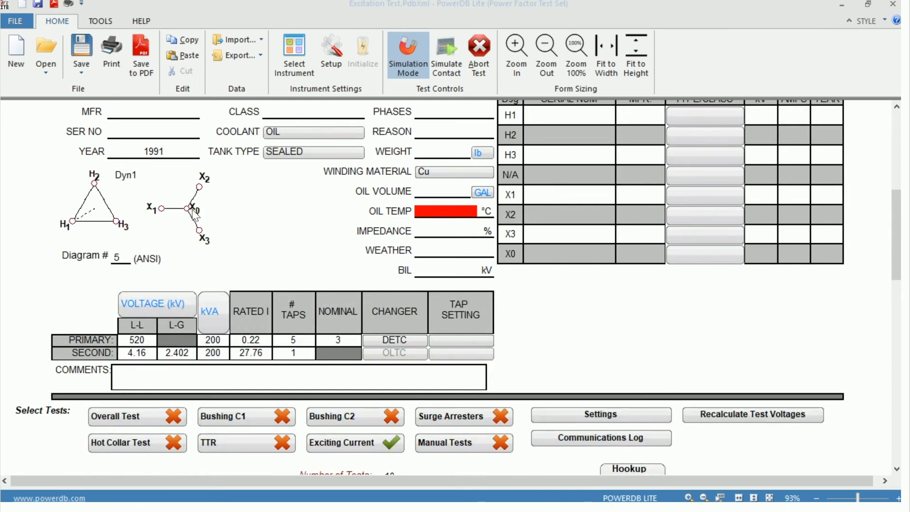
scroll("down", 3)
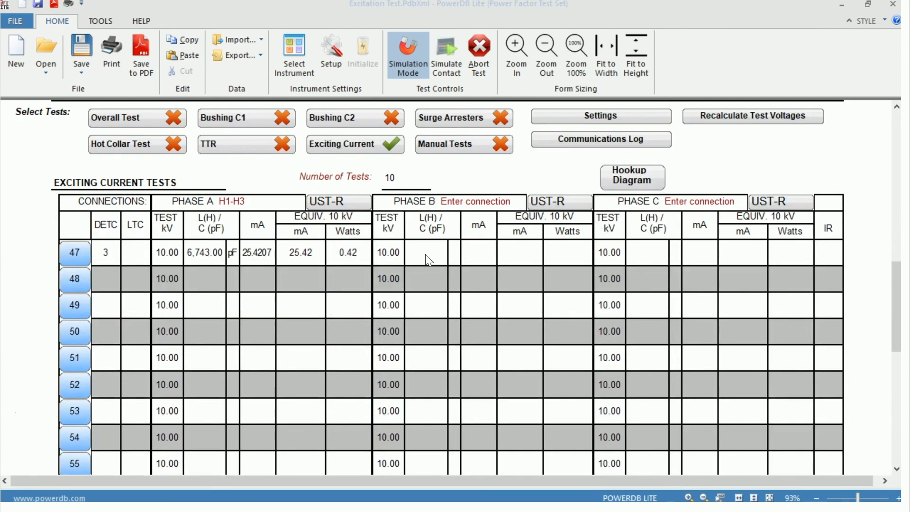
type("H")
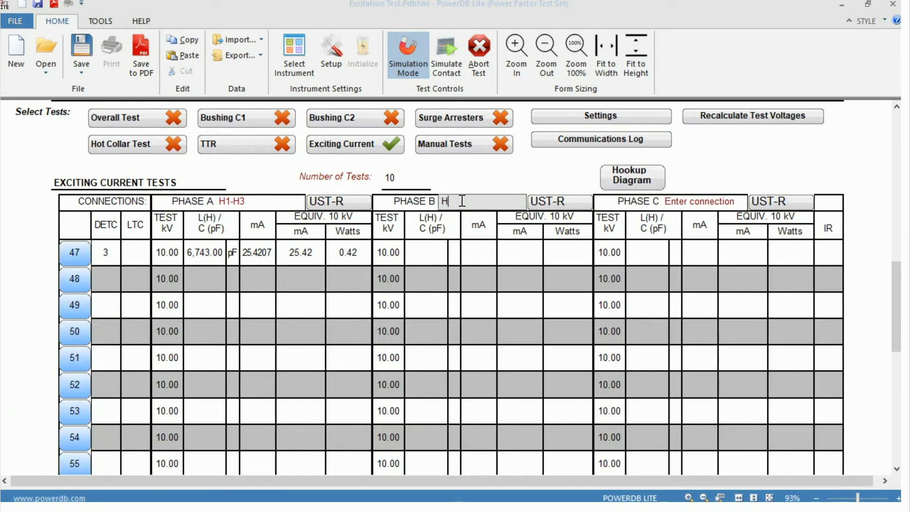
type("1-H2")
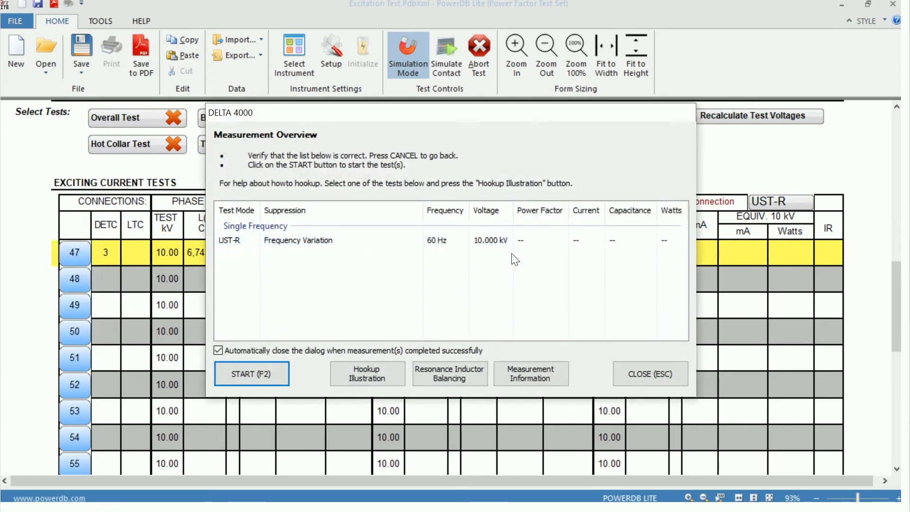
- Run the simulated phase B (H1-H2) measurement, recording 6,743.00 pF, 25.4207 mA and 0.42 W in row 47
left_click(251, 374)
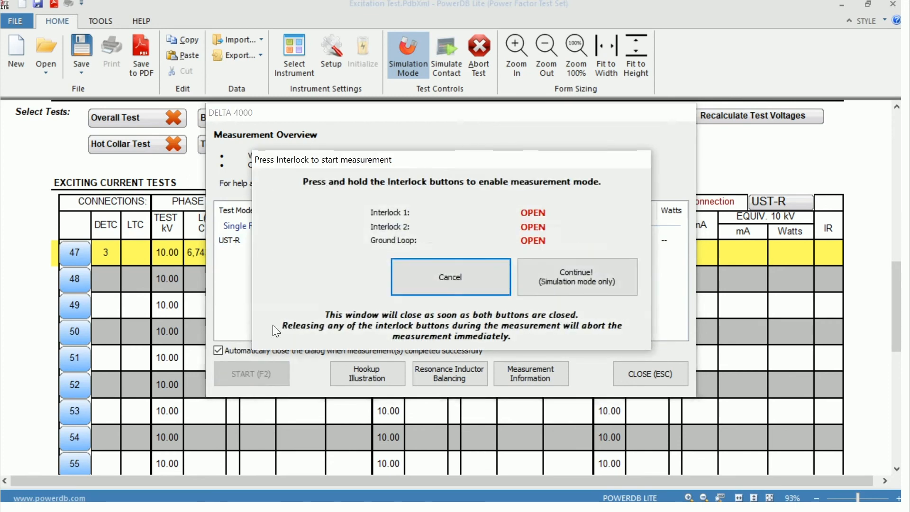
mouse_move(376, 249)
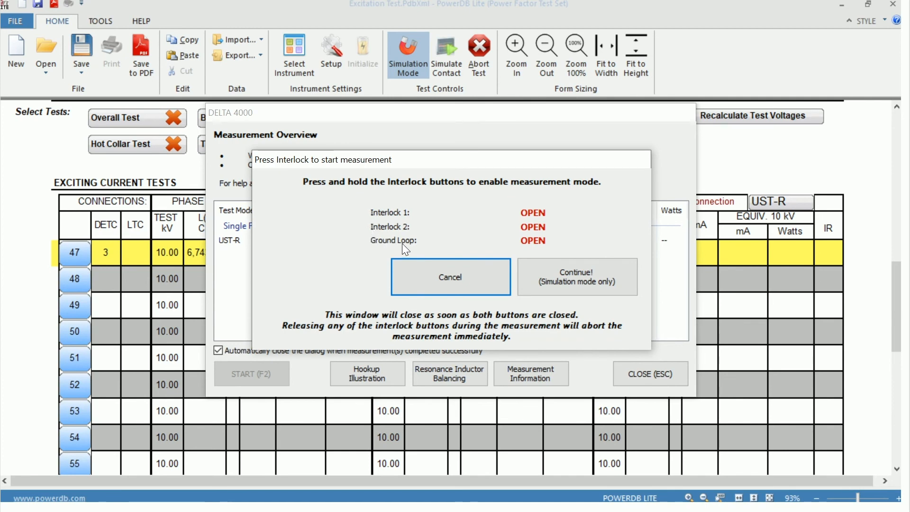
left_click(576, 276)
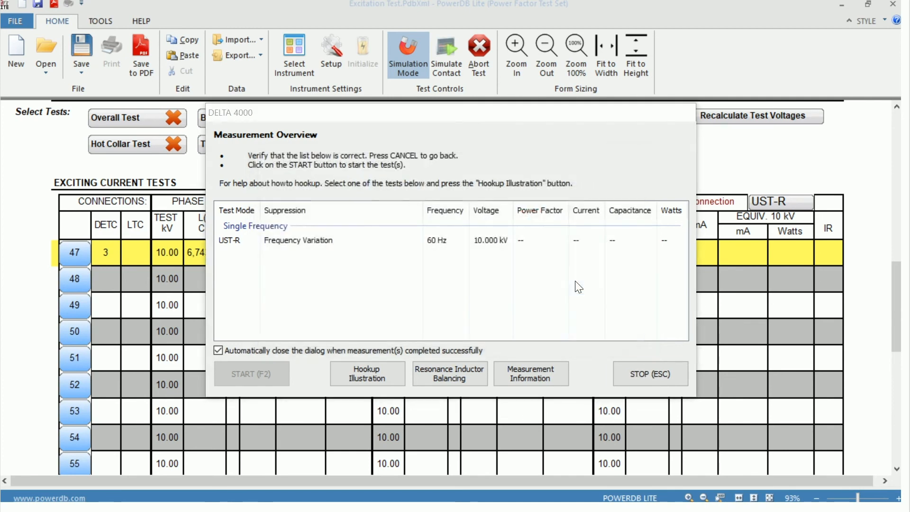
left_click(251, 374)
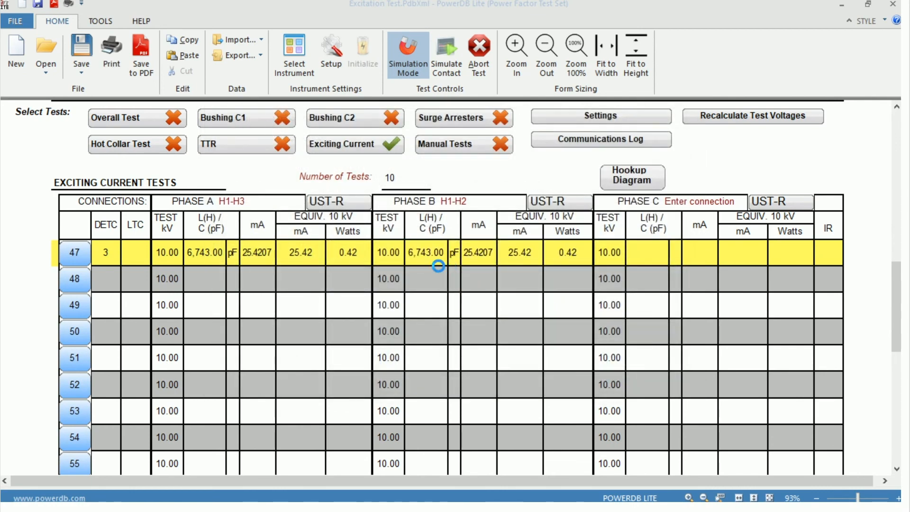
mouse_move(440, 260)
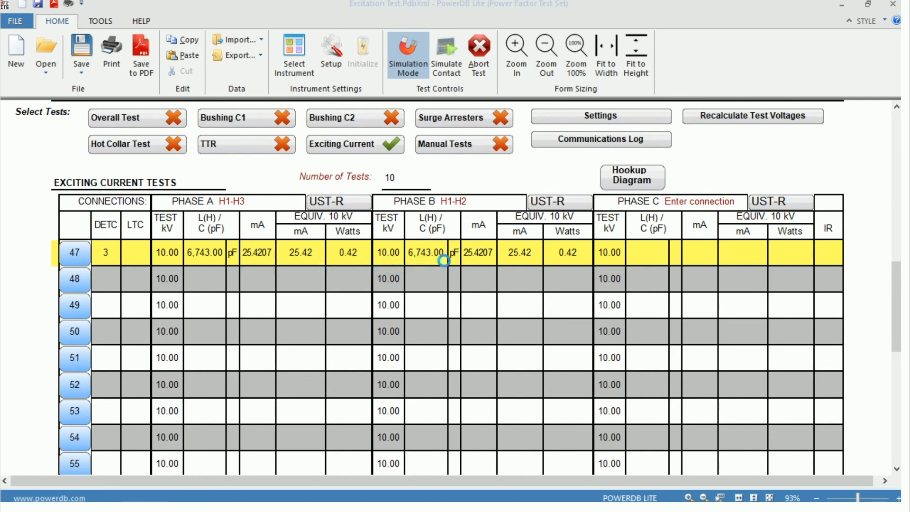
mouse_move(542, 268)
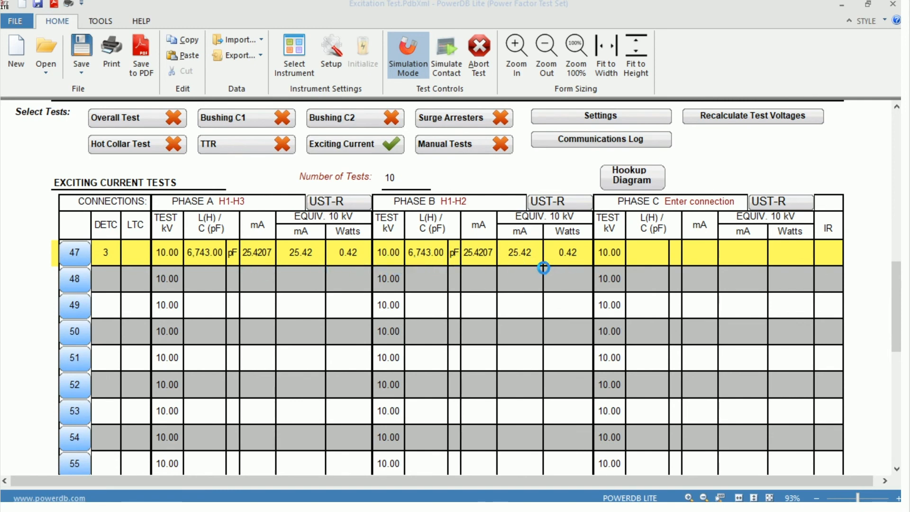